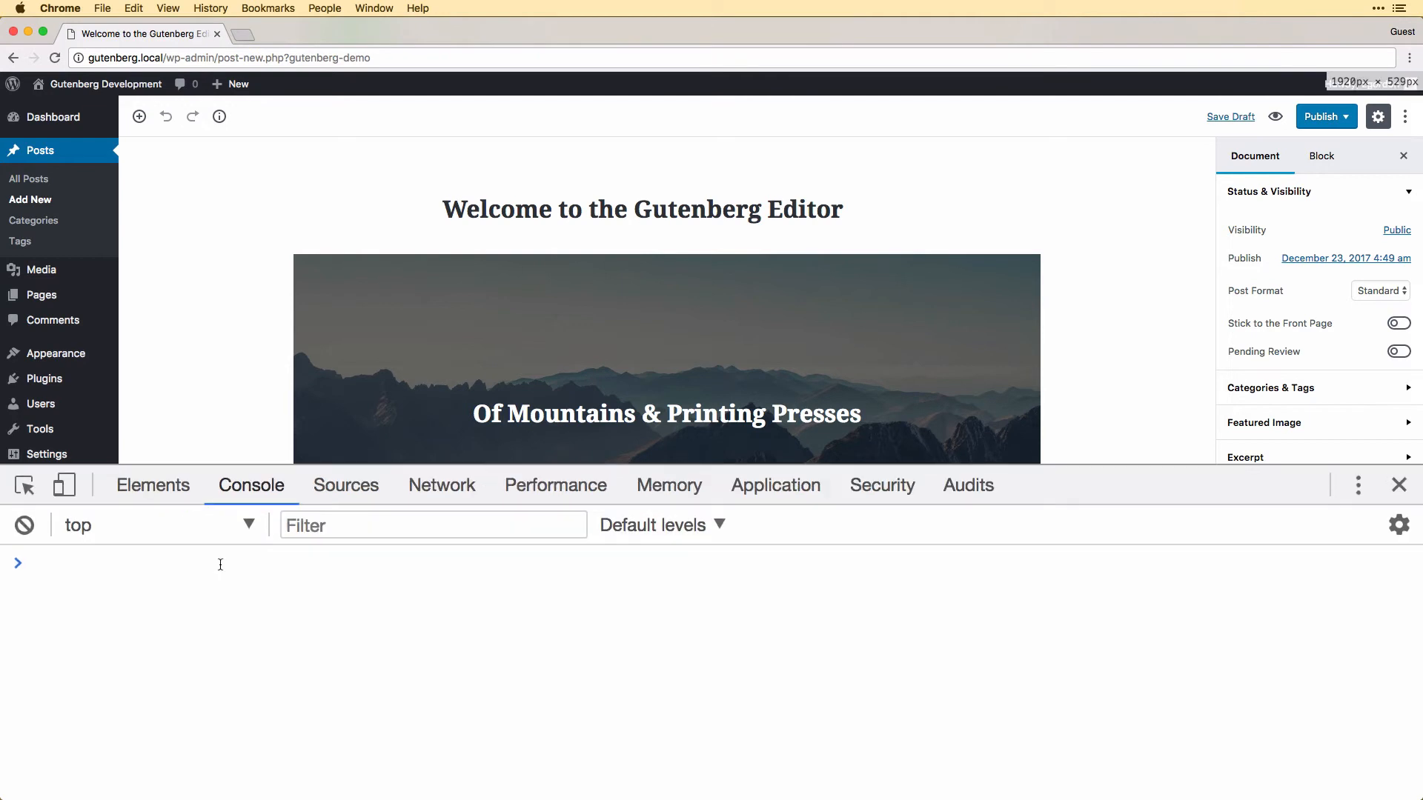
# - Log wp.blocks and expand it to browse functions like createBlock and getBlockType
pyautogui.write('wp.blocks')
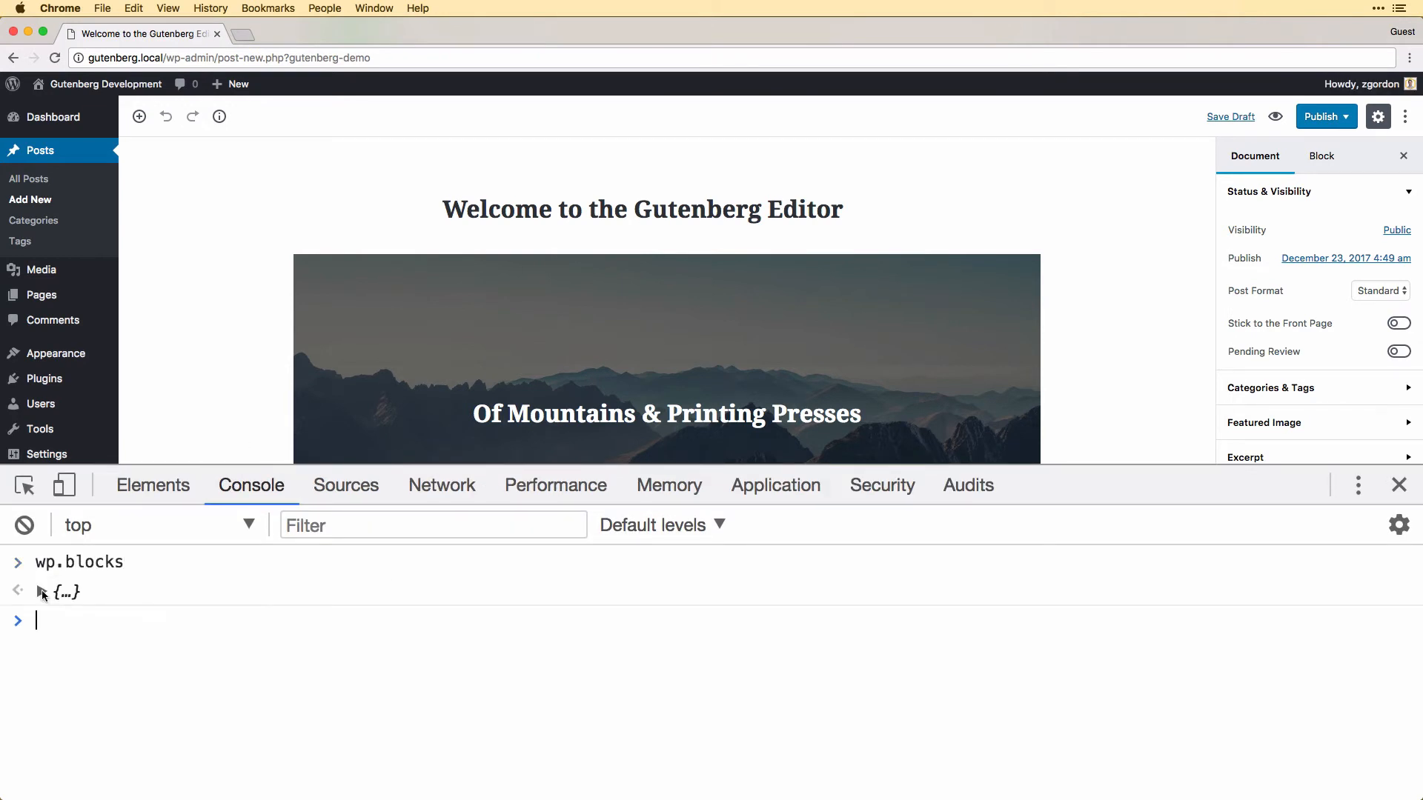
pyautogui.click(41, 592)
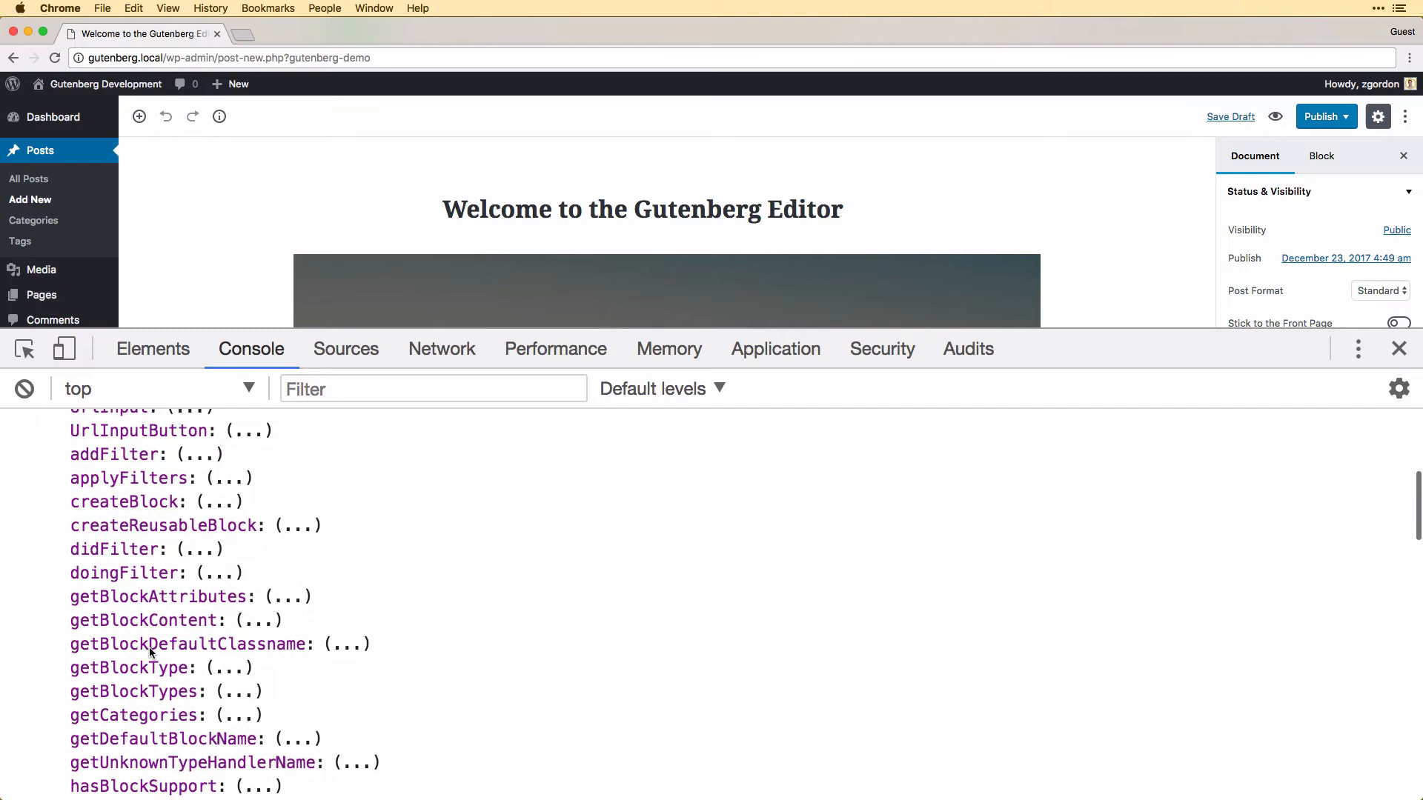
pyautogui.scroll(-3)
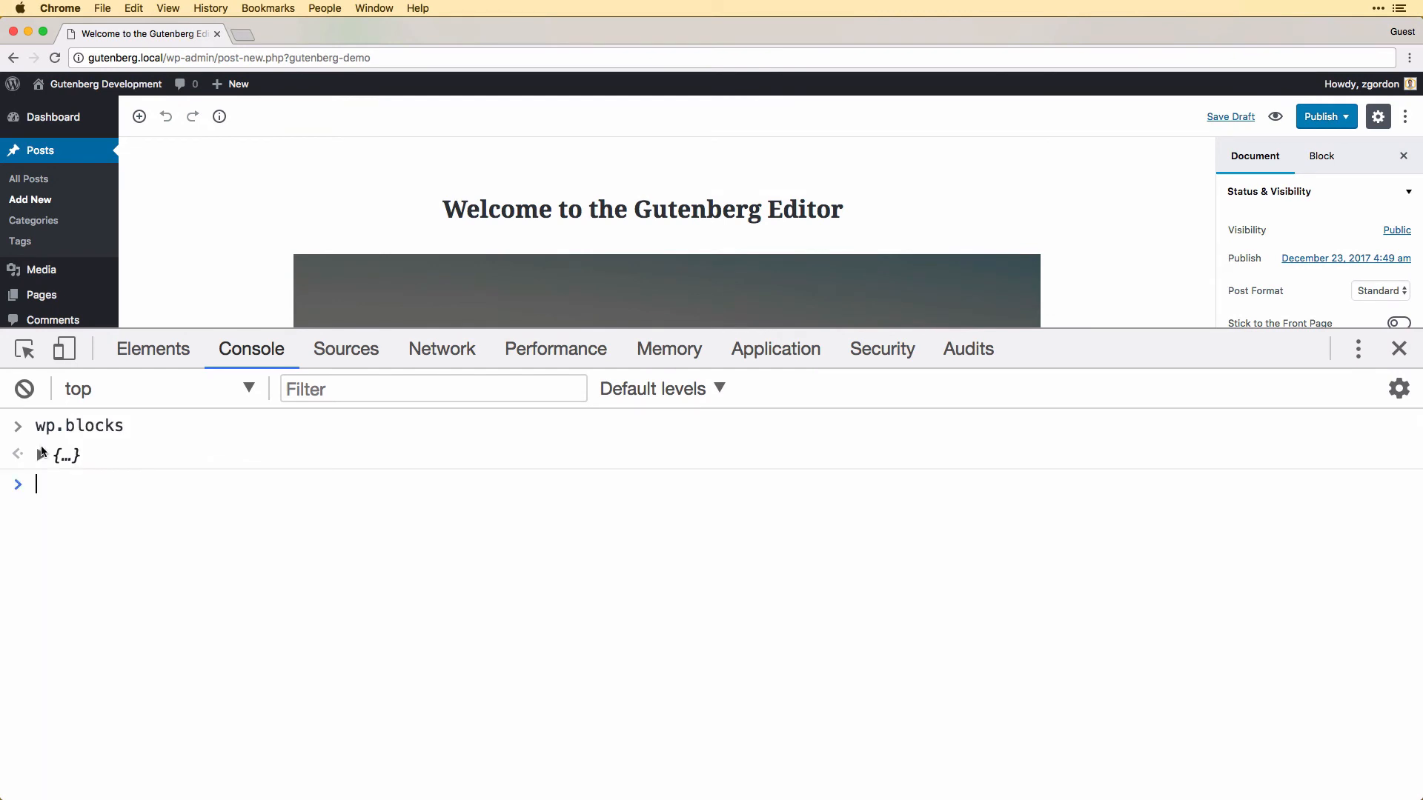
# - Enter const { registerBlockType } = wp.blocks; and call wp.blocks.registerBlockType() with no arguments
pyautogui.write('const')
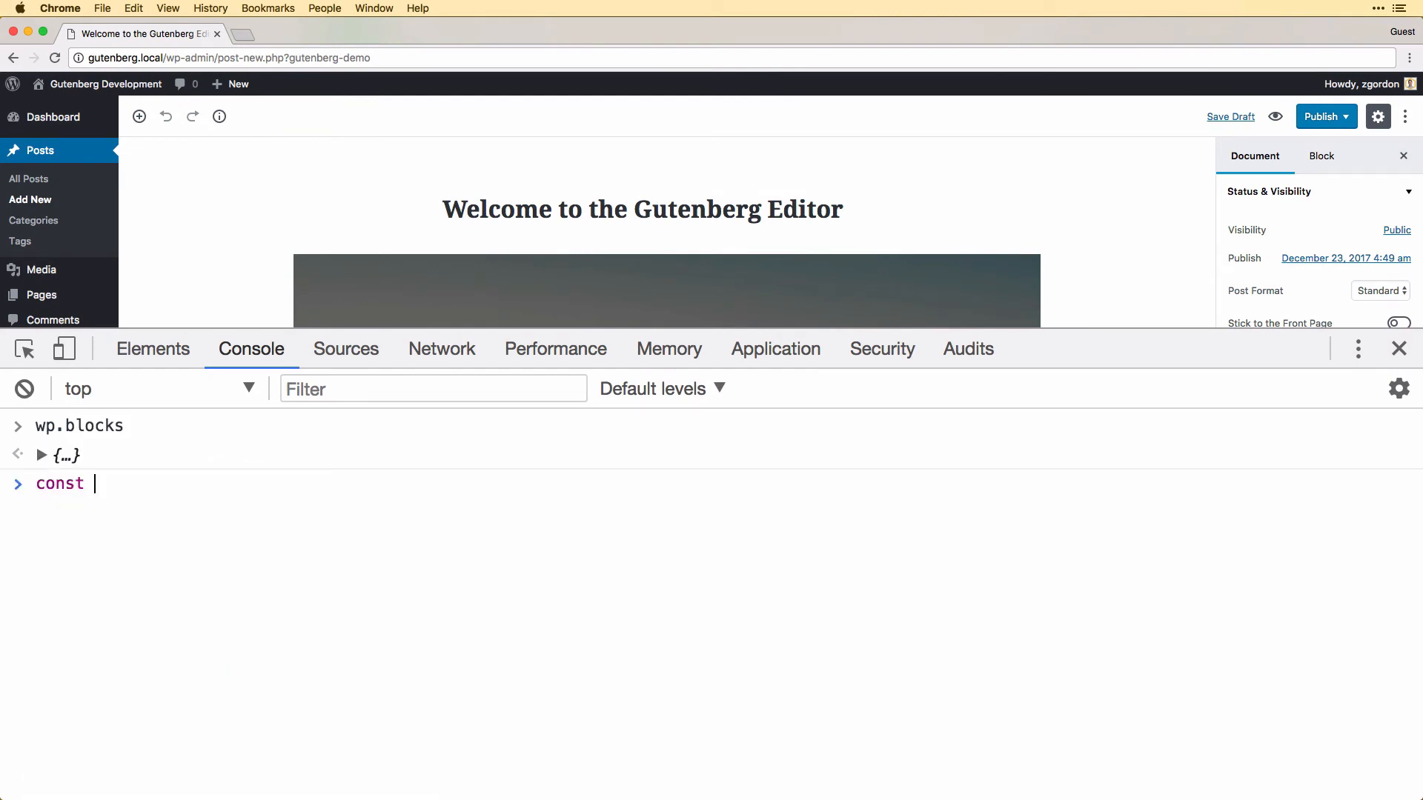
pyautogui.write('{ re')
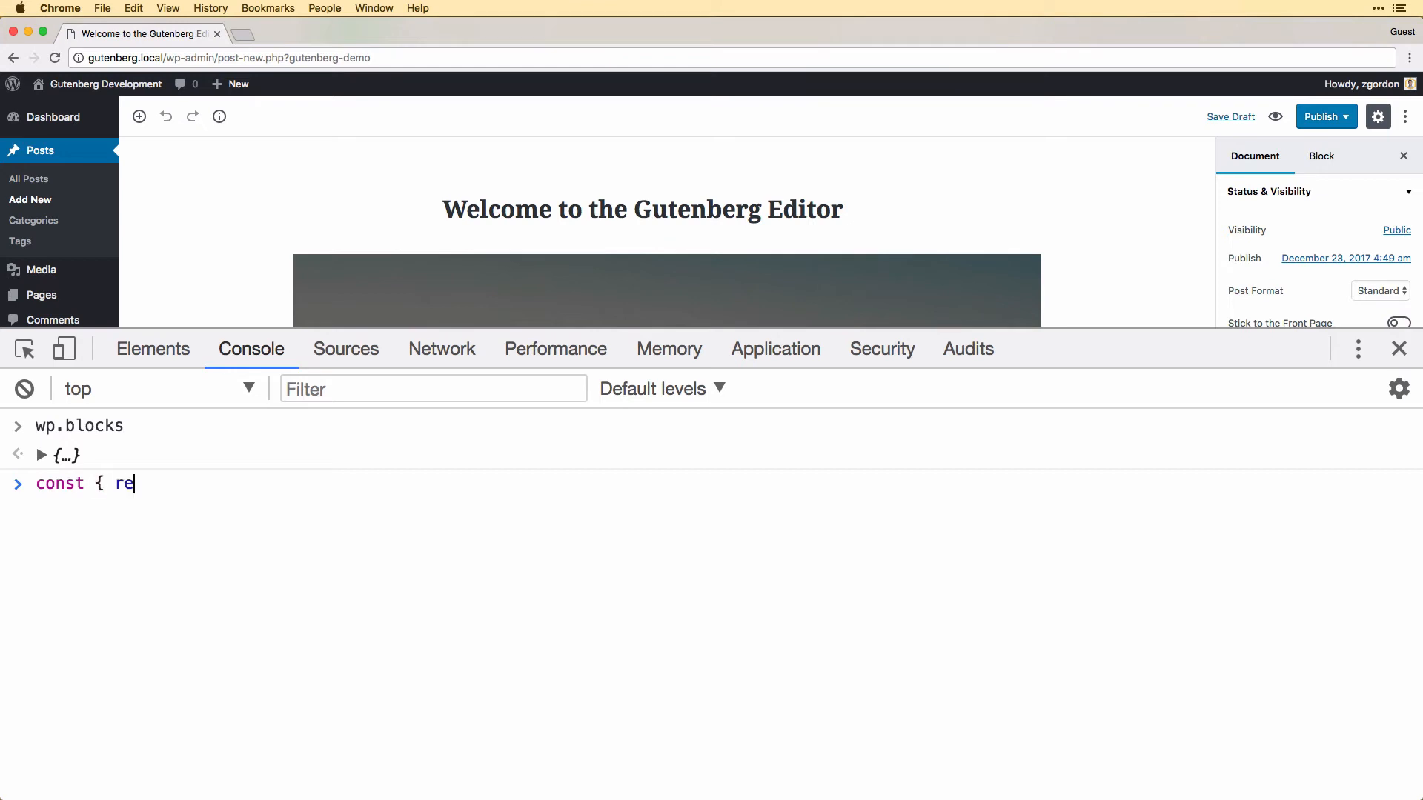
pyautogui.write('gister')
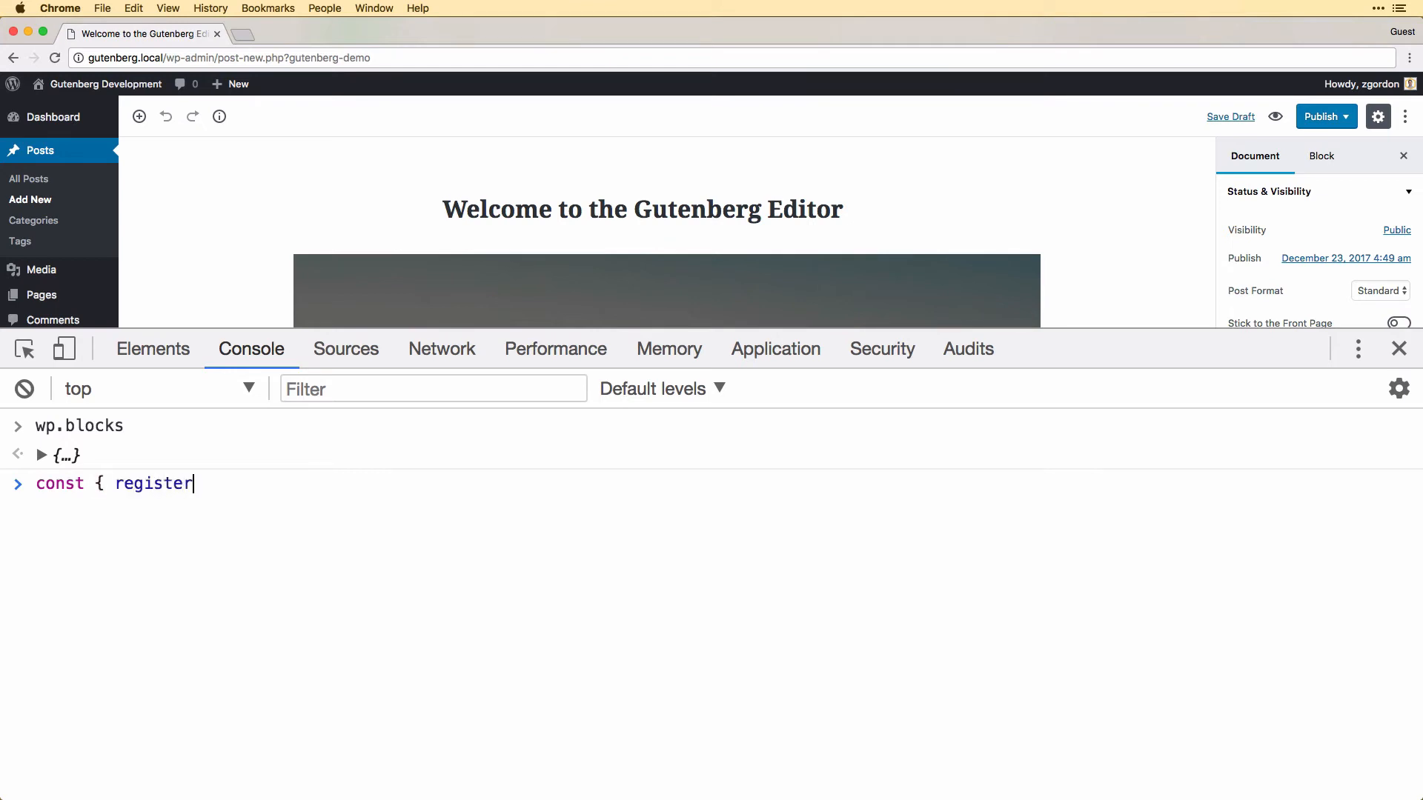
pyautogui.write('BlockType')
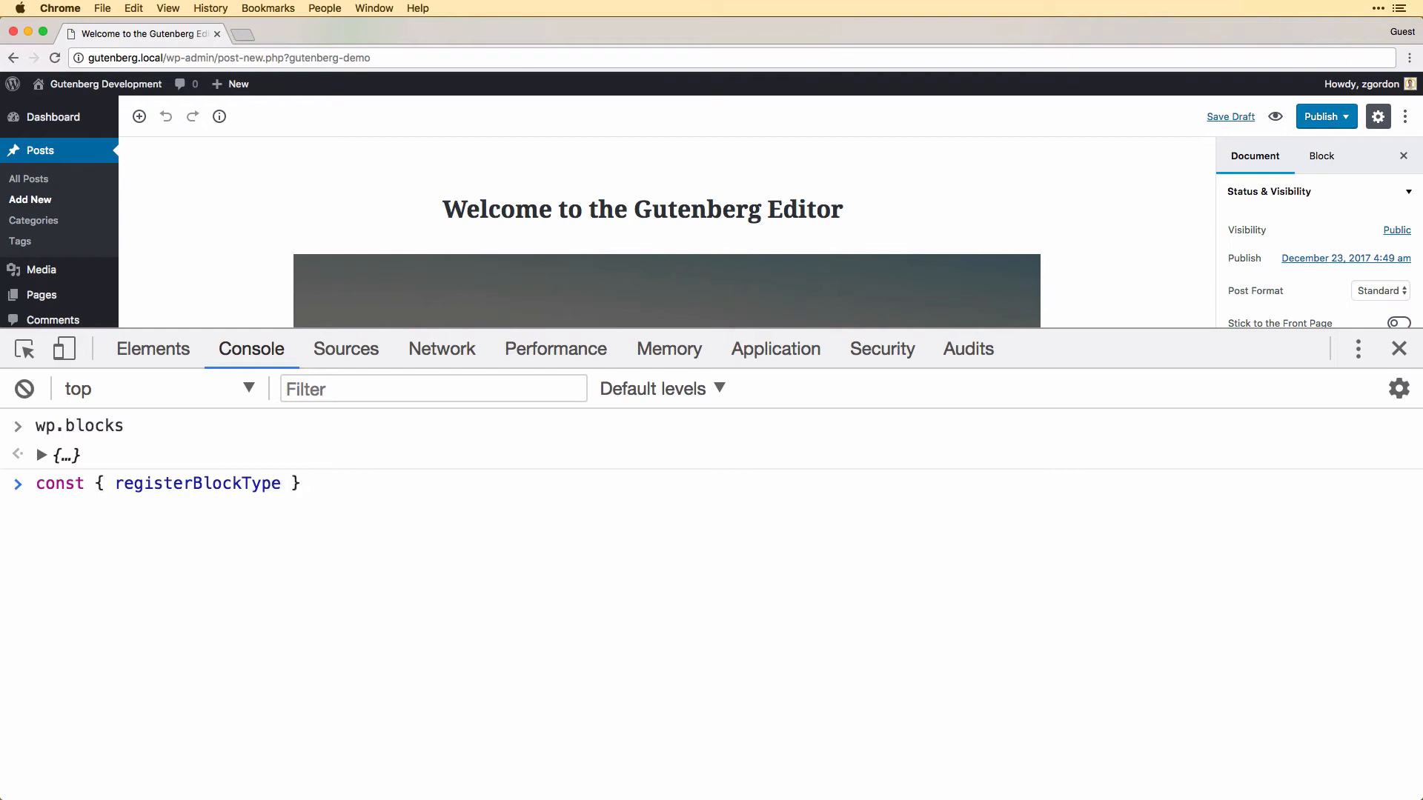
pyautogui.write('= wp')
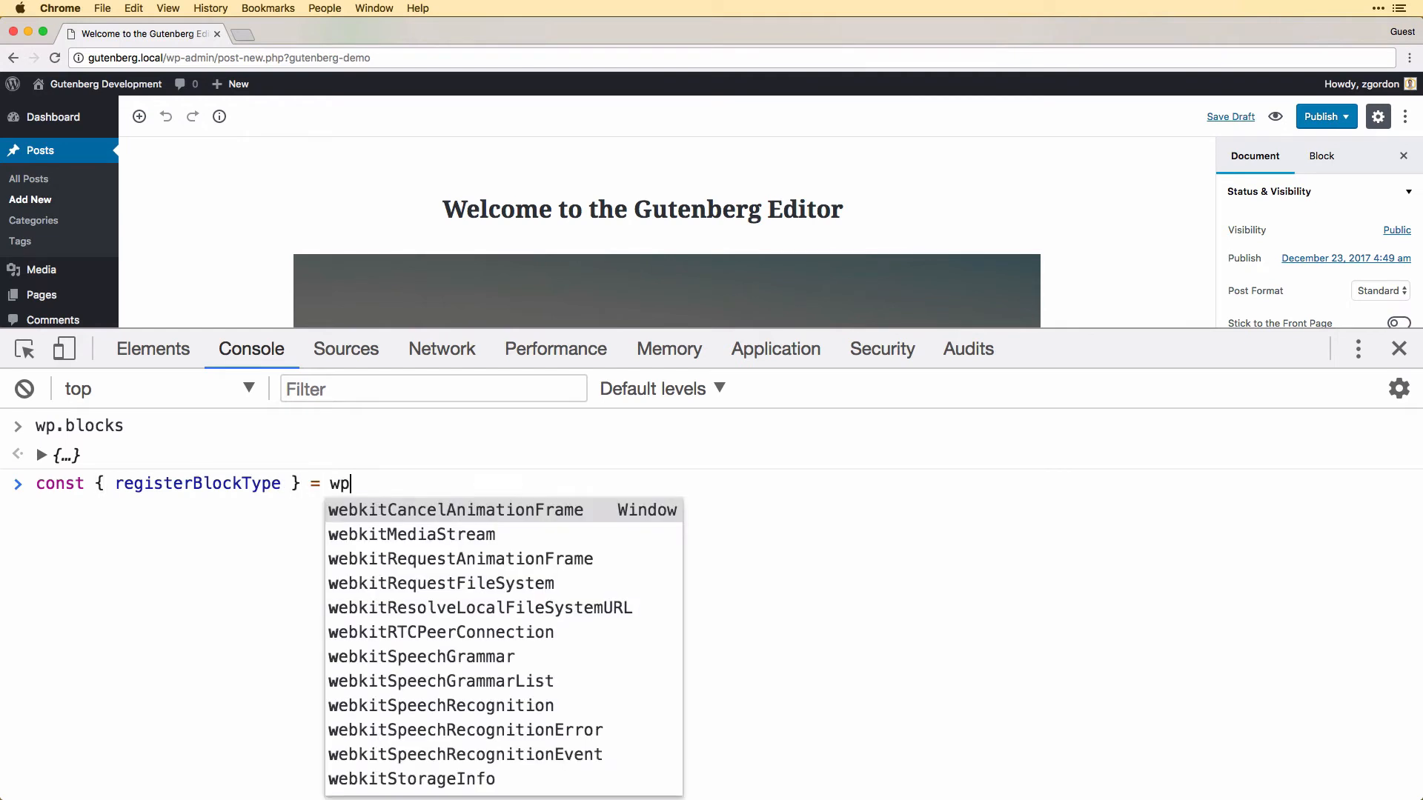
pyautogui.write('.blocks')
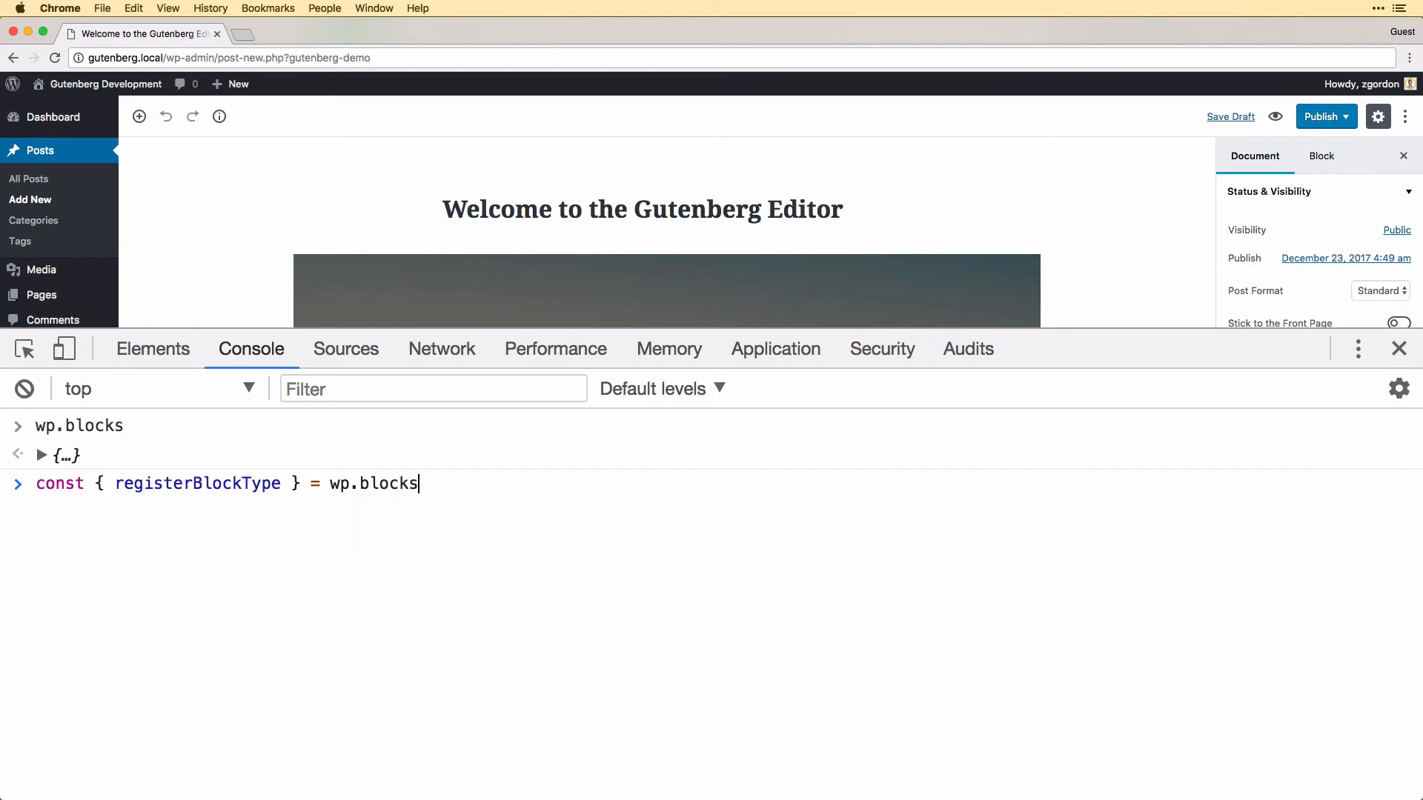
pyautogui.write(';')
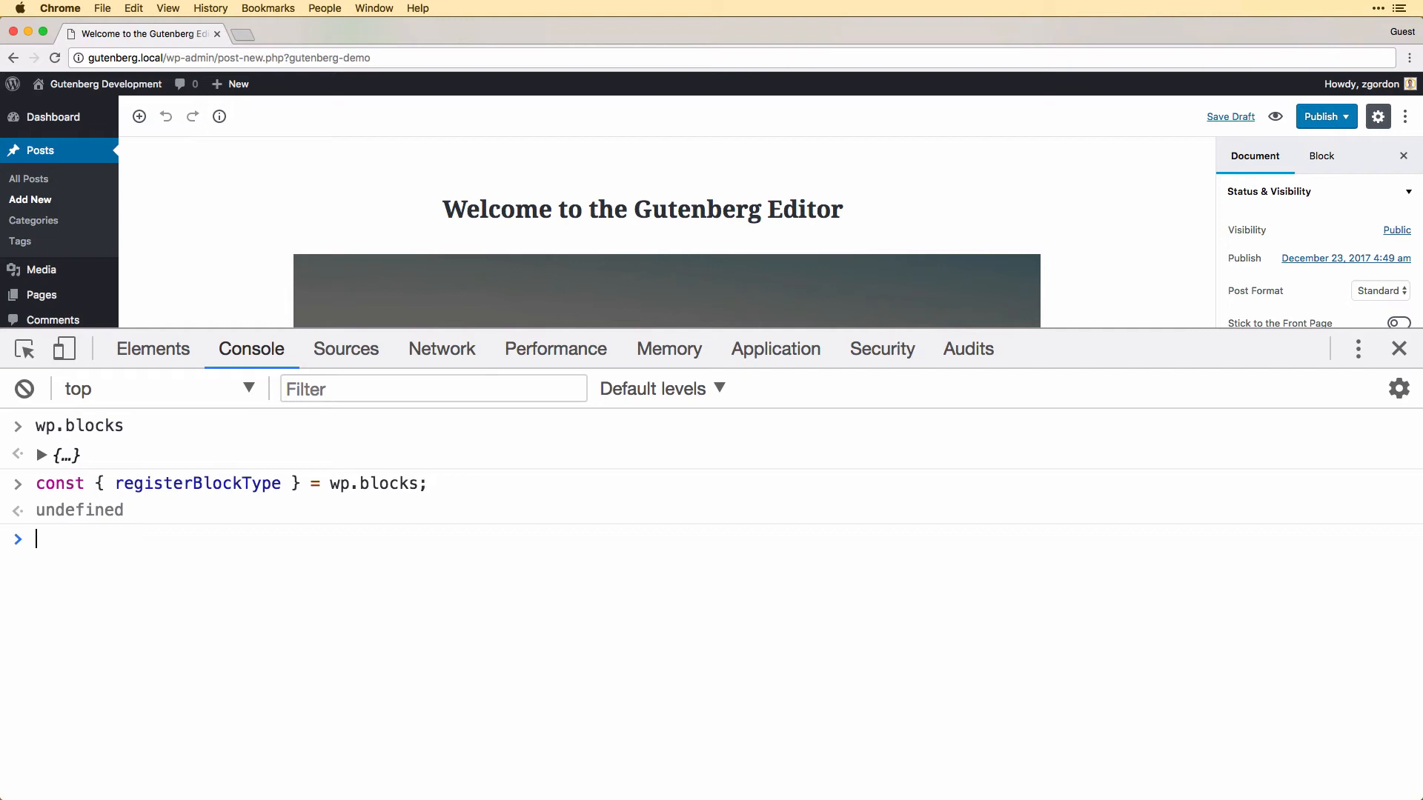
pyautogui.write('wp.blocks.registerBlockType(')
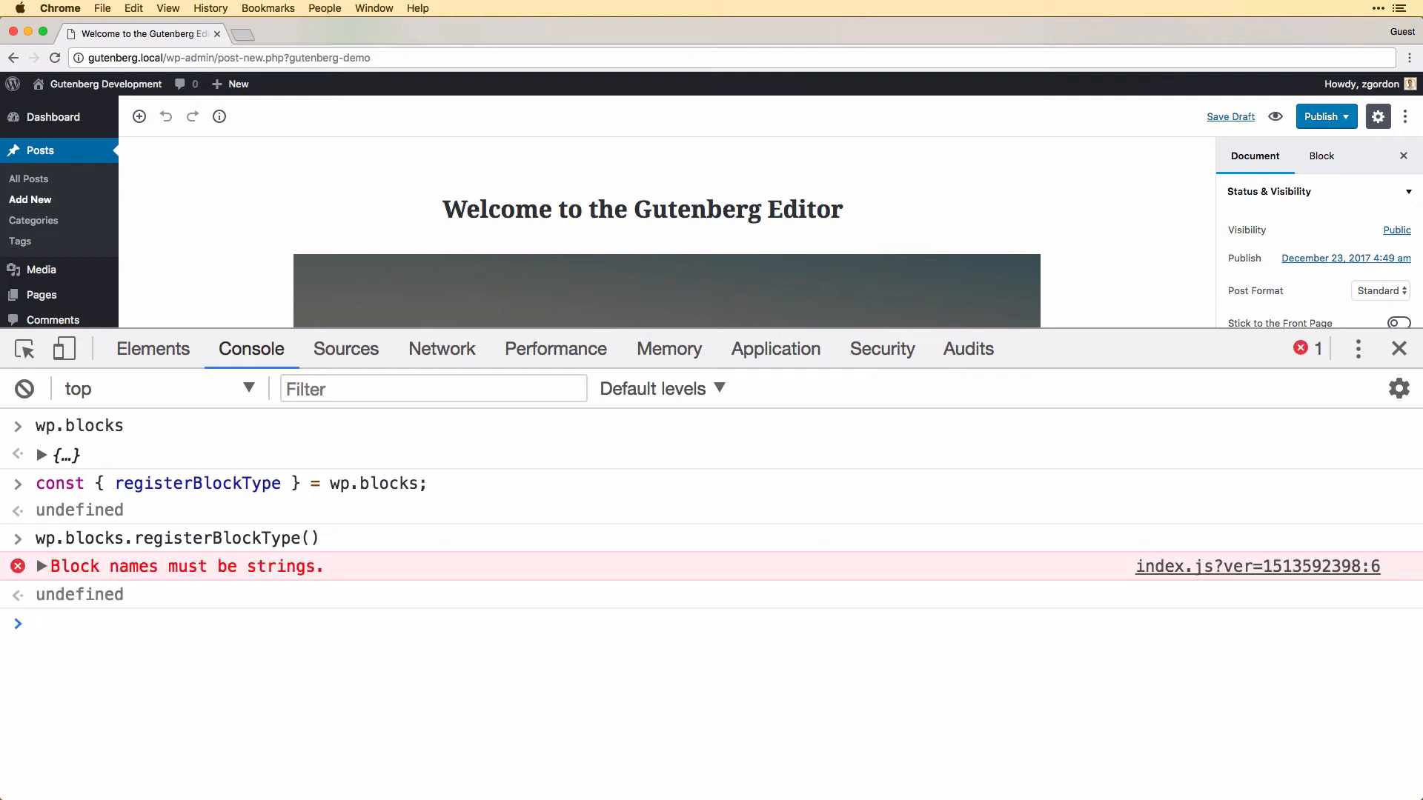
# - Try an import statement, clear the console, and start a fresh wp.blocks entry
pyautogui.write('impo')
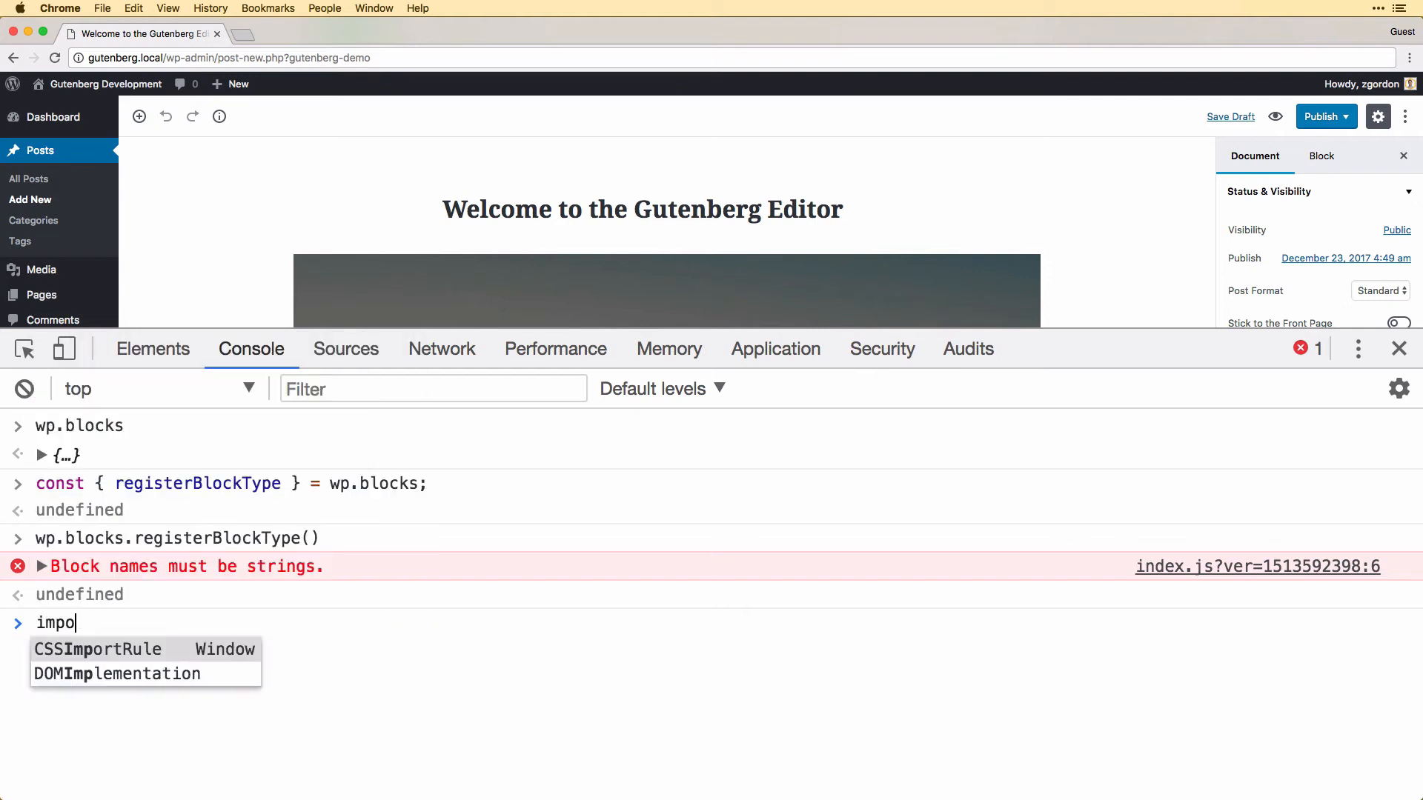
pyautogui.write('rt')
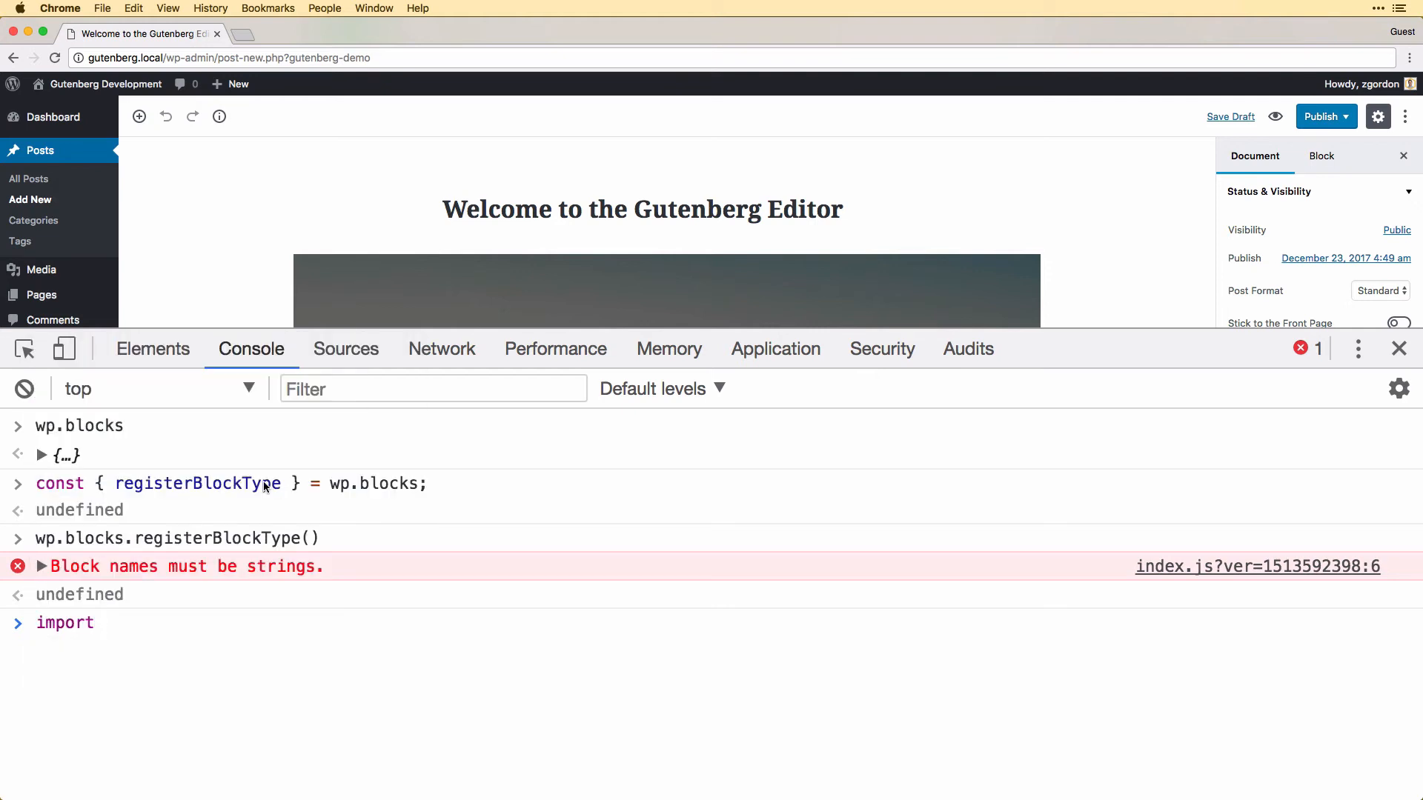
pyautogui.write('const { registerBlockType } = wp.blocks;')
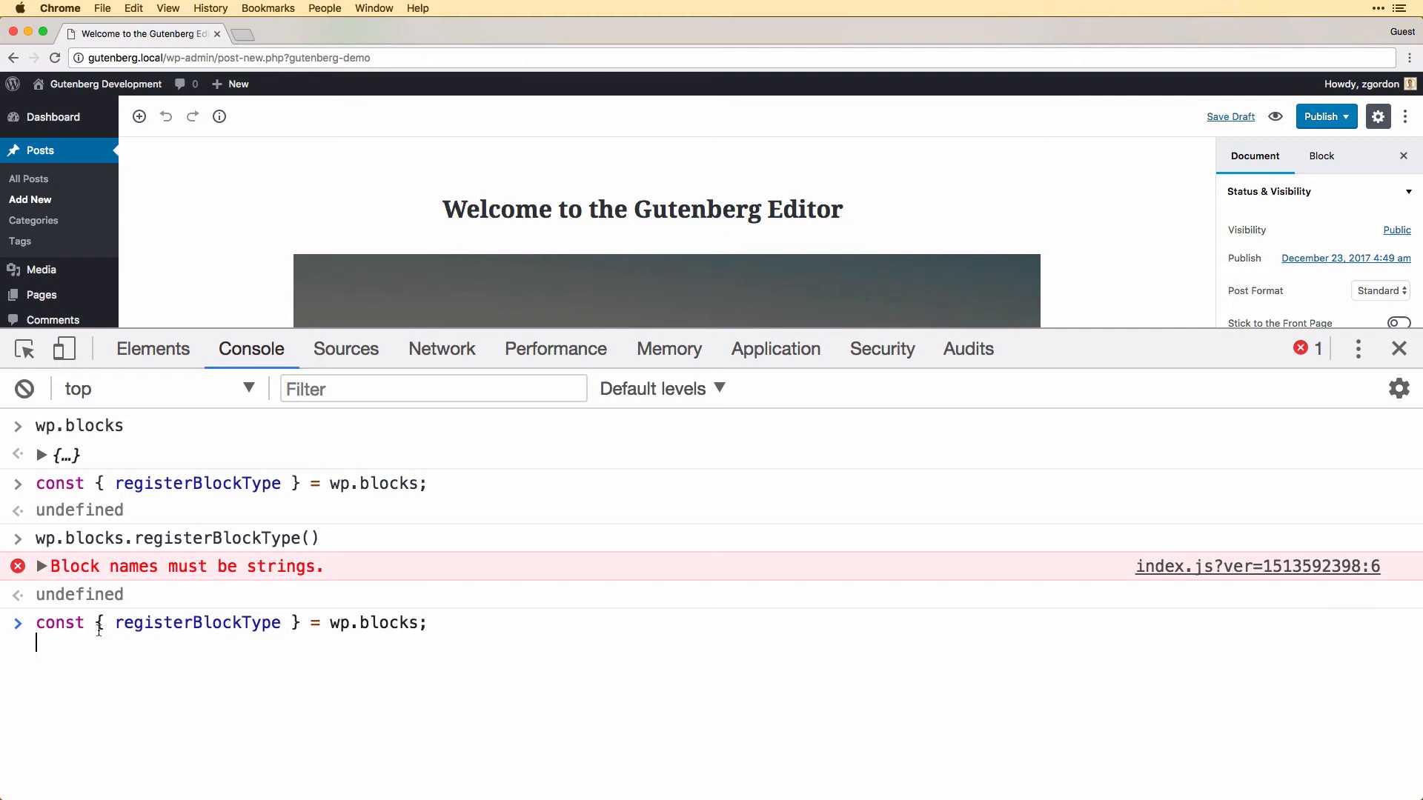
pyautogui.write('import')
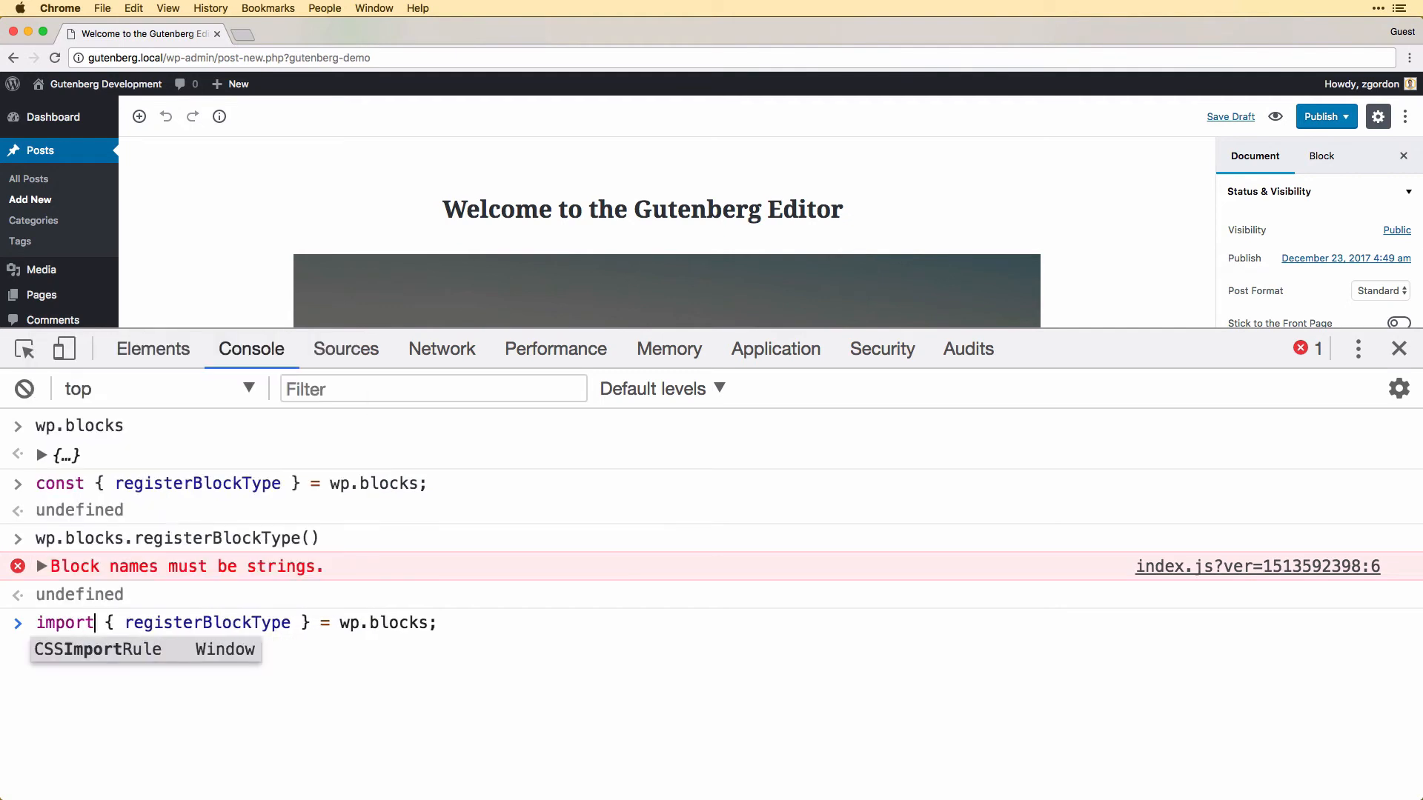
pyautogui.write('f')
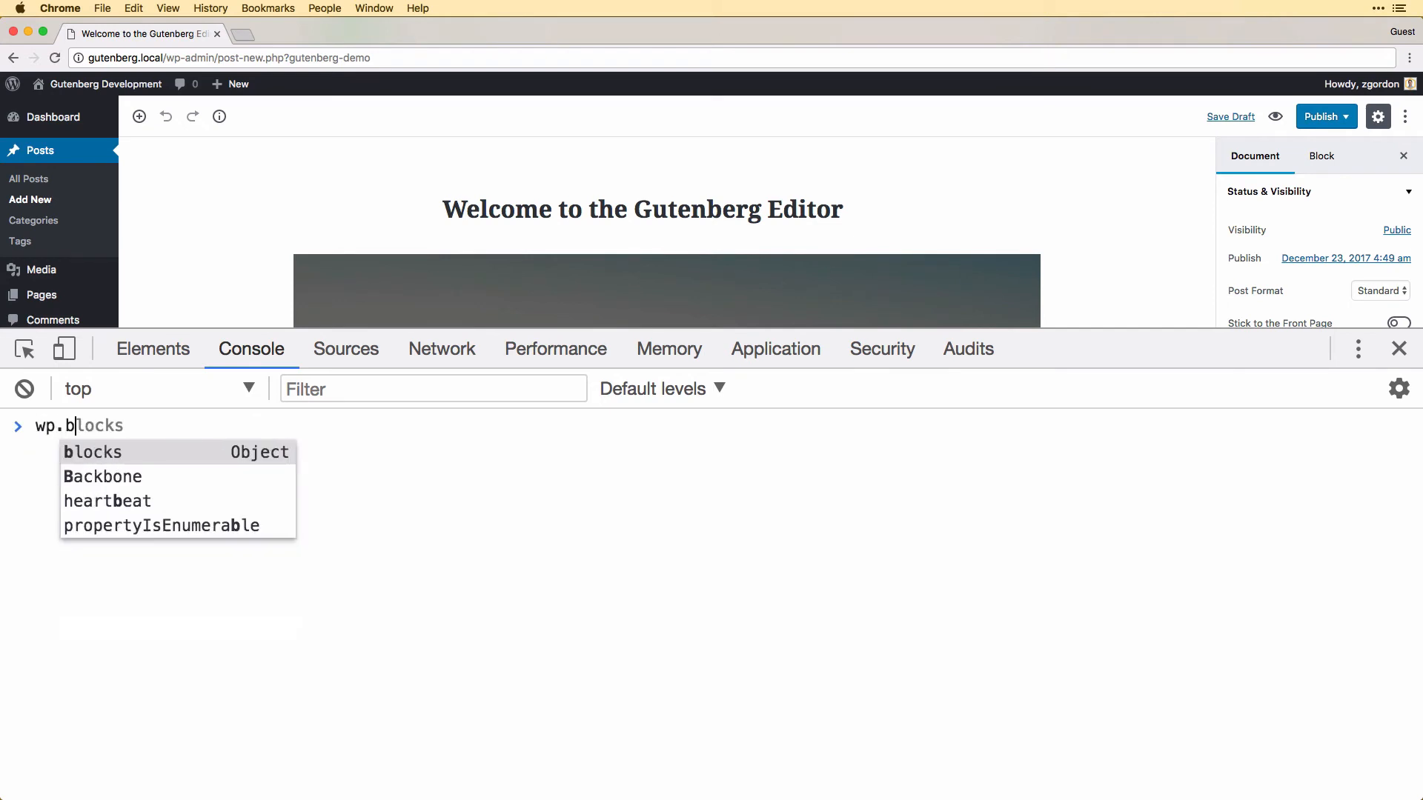
# - Evaluate wp.blocks and wp.element, scrolling through createElement, render and other members
pyautogui.press('Enter')
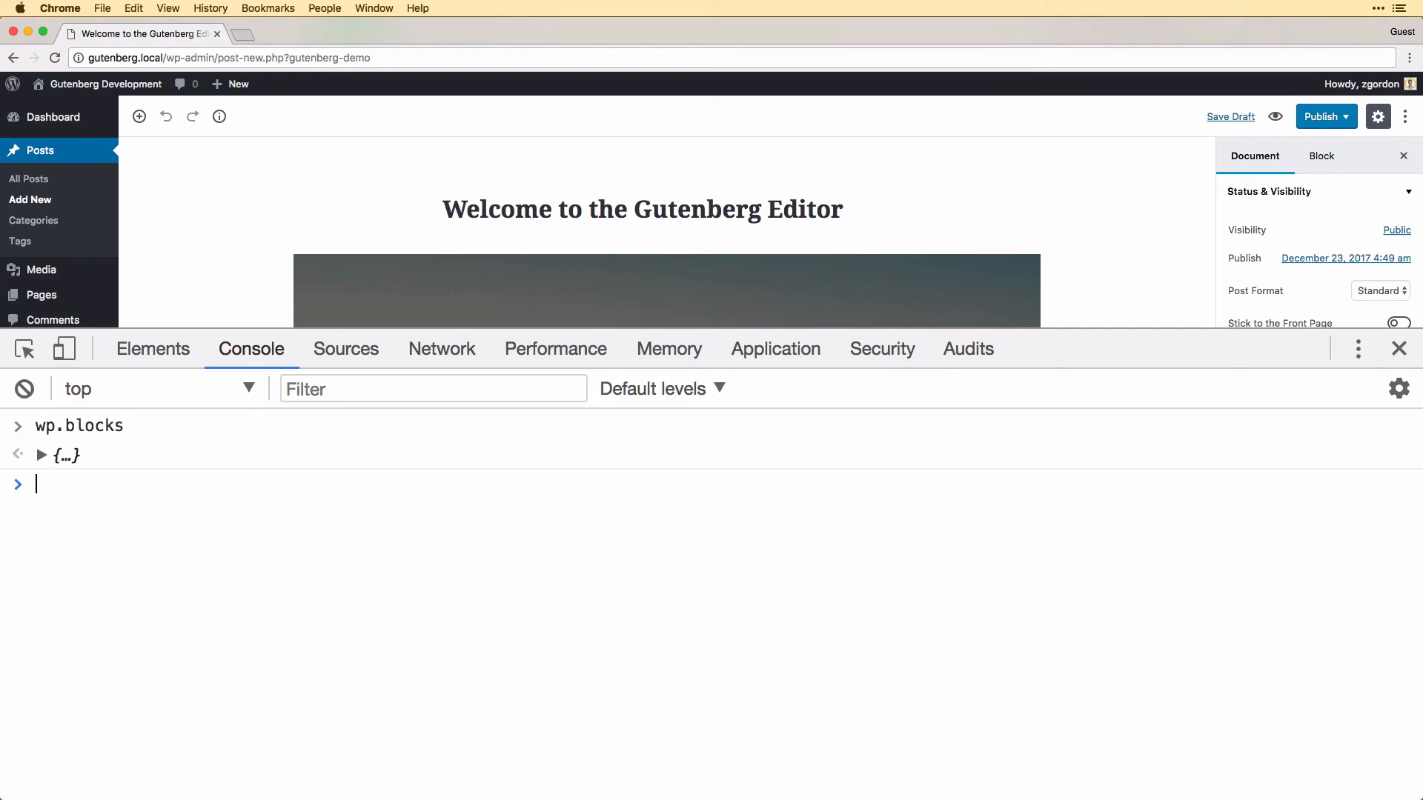
pyautogui.write('wp.a11y')
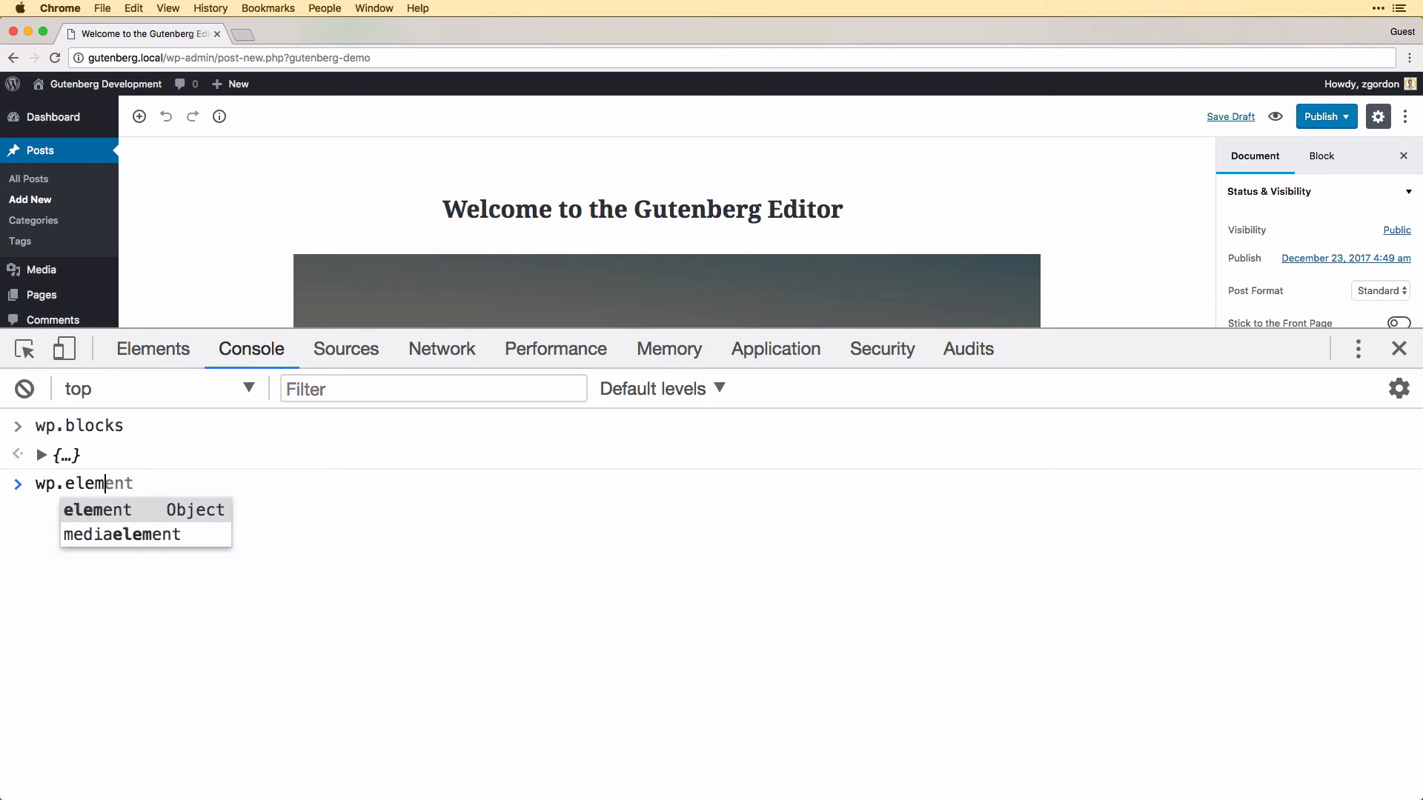
pyautogui.press('Enter')
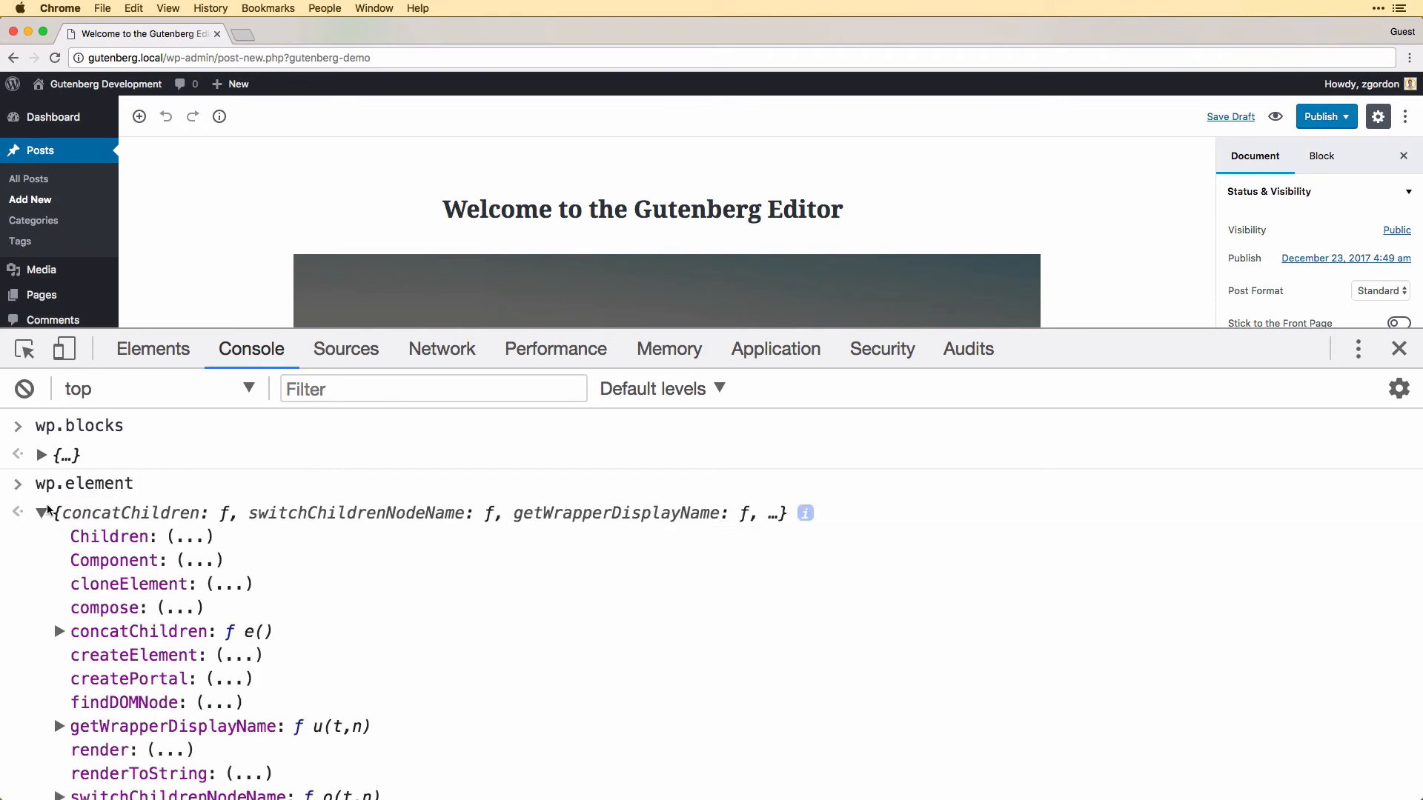
pyautogui.scroll(-3)
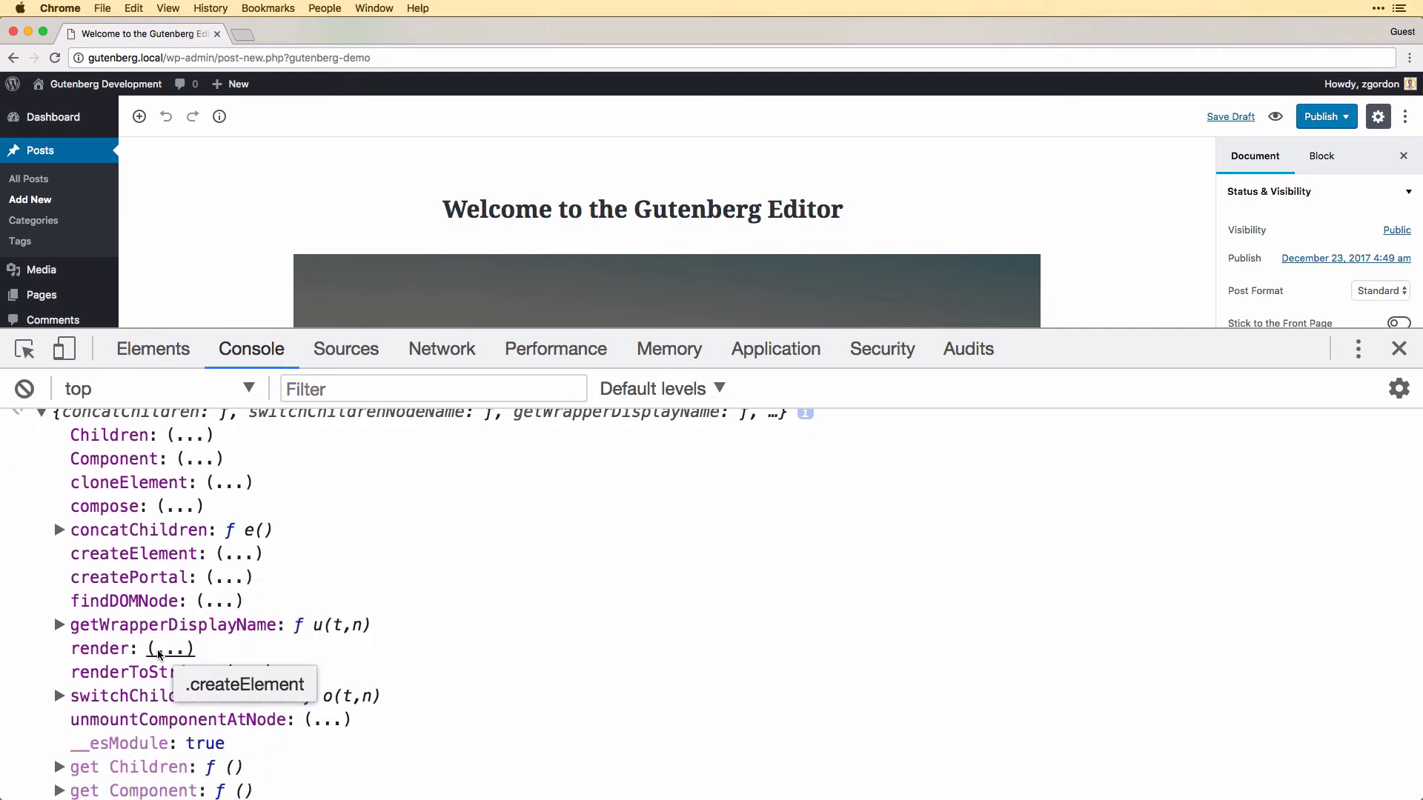
pyautogui.moveTo(102, 655)
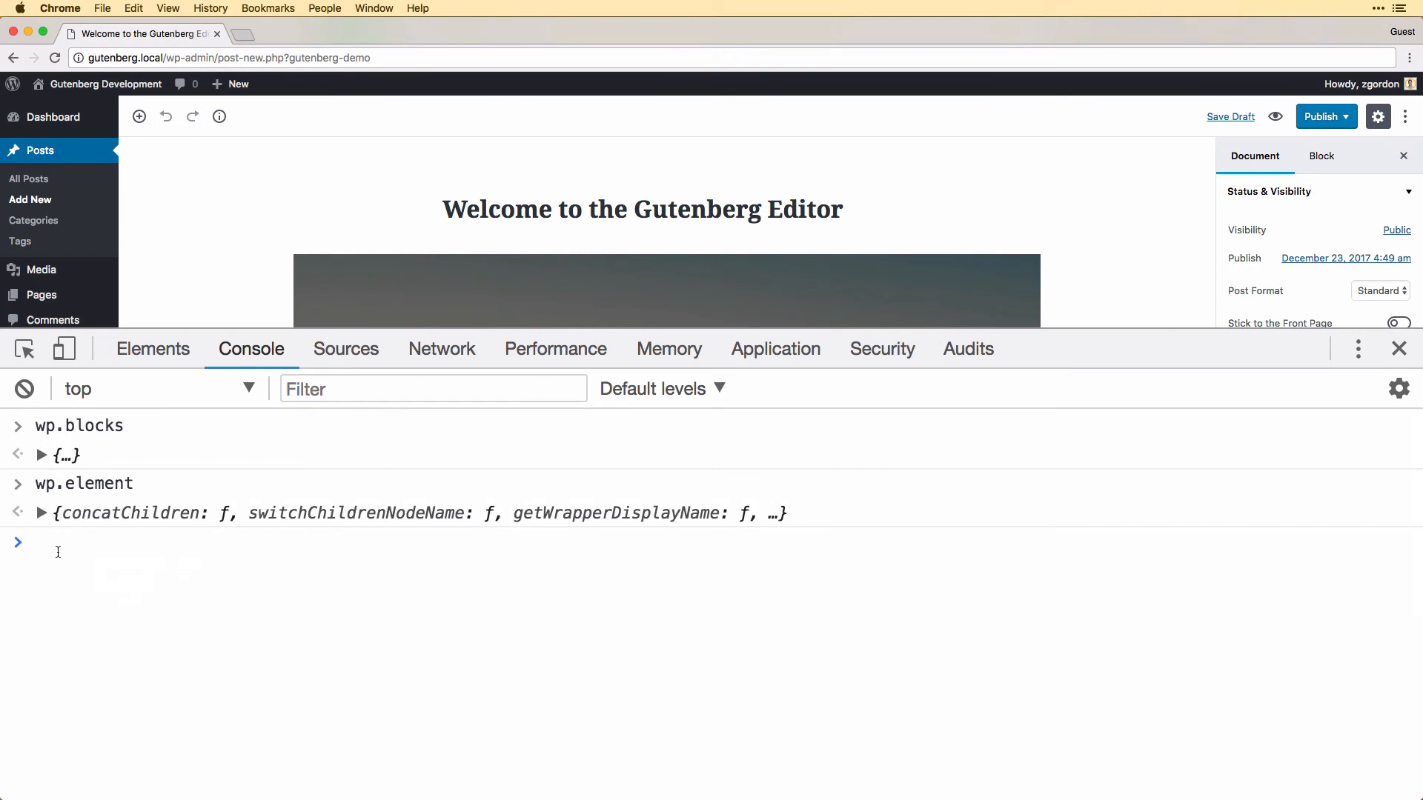
# - Evaluate wp.element.createElement to print its function source
pyautogui.write('wp.element.createElement')
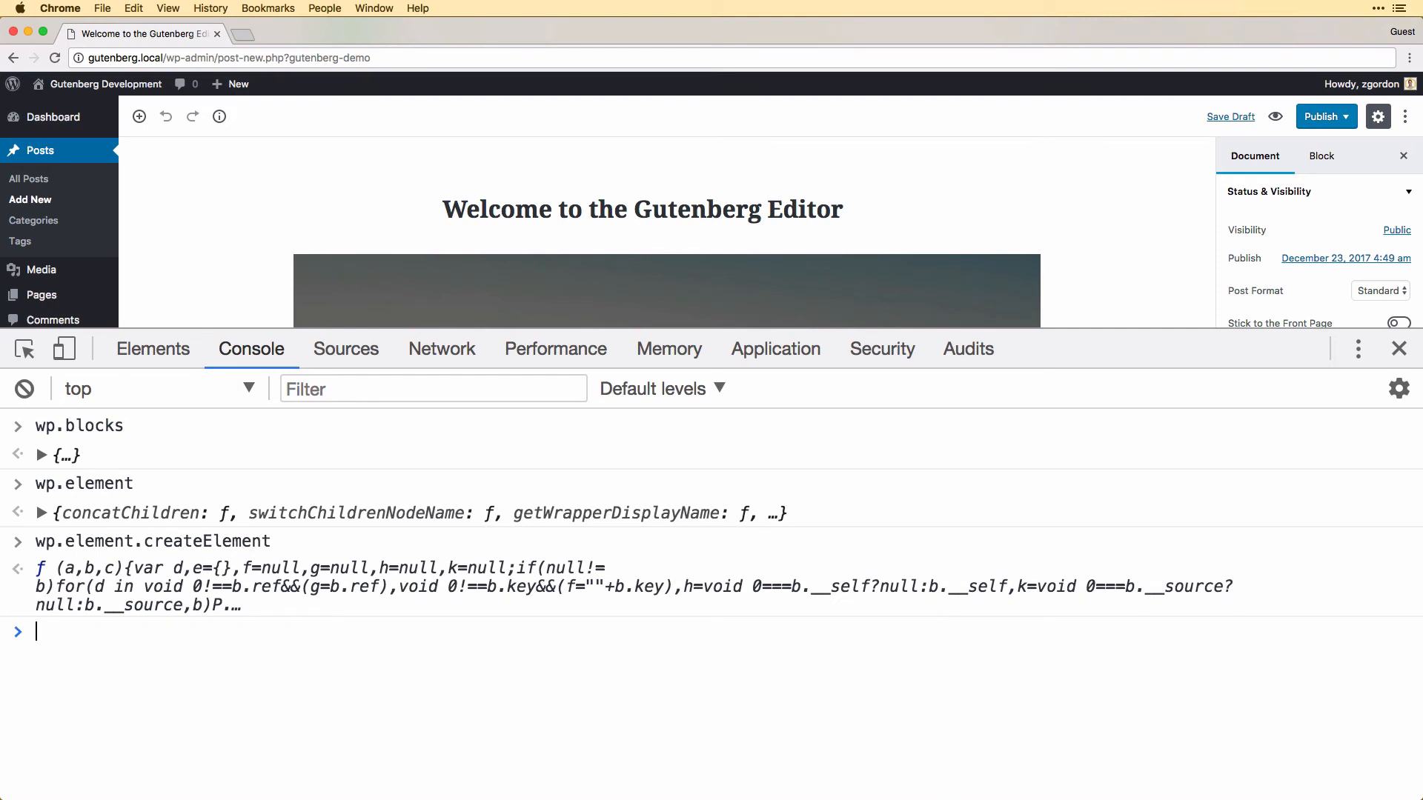
pyautogui.write('const')
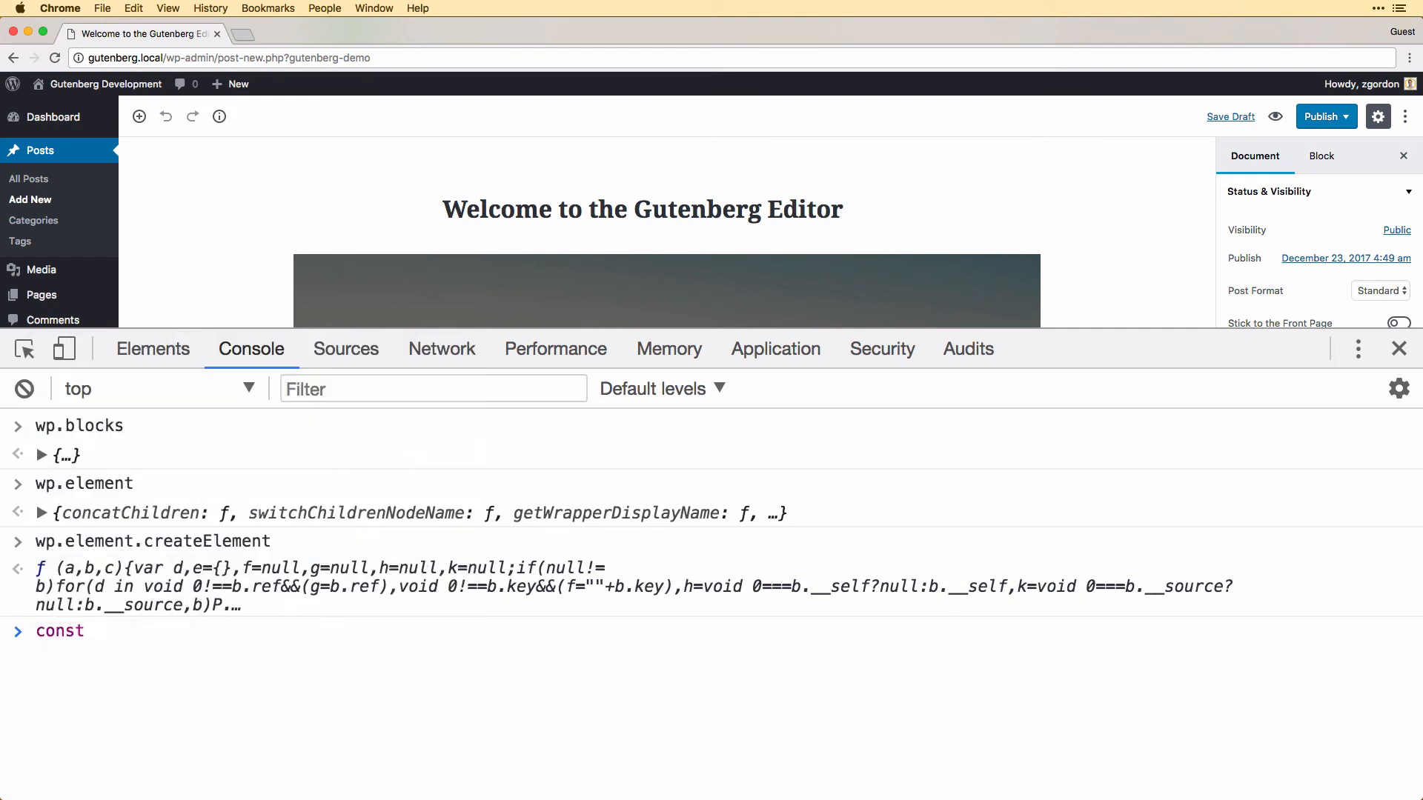
pyautogui.write('{ create')
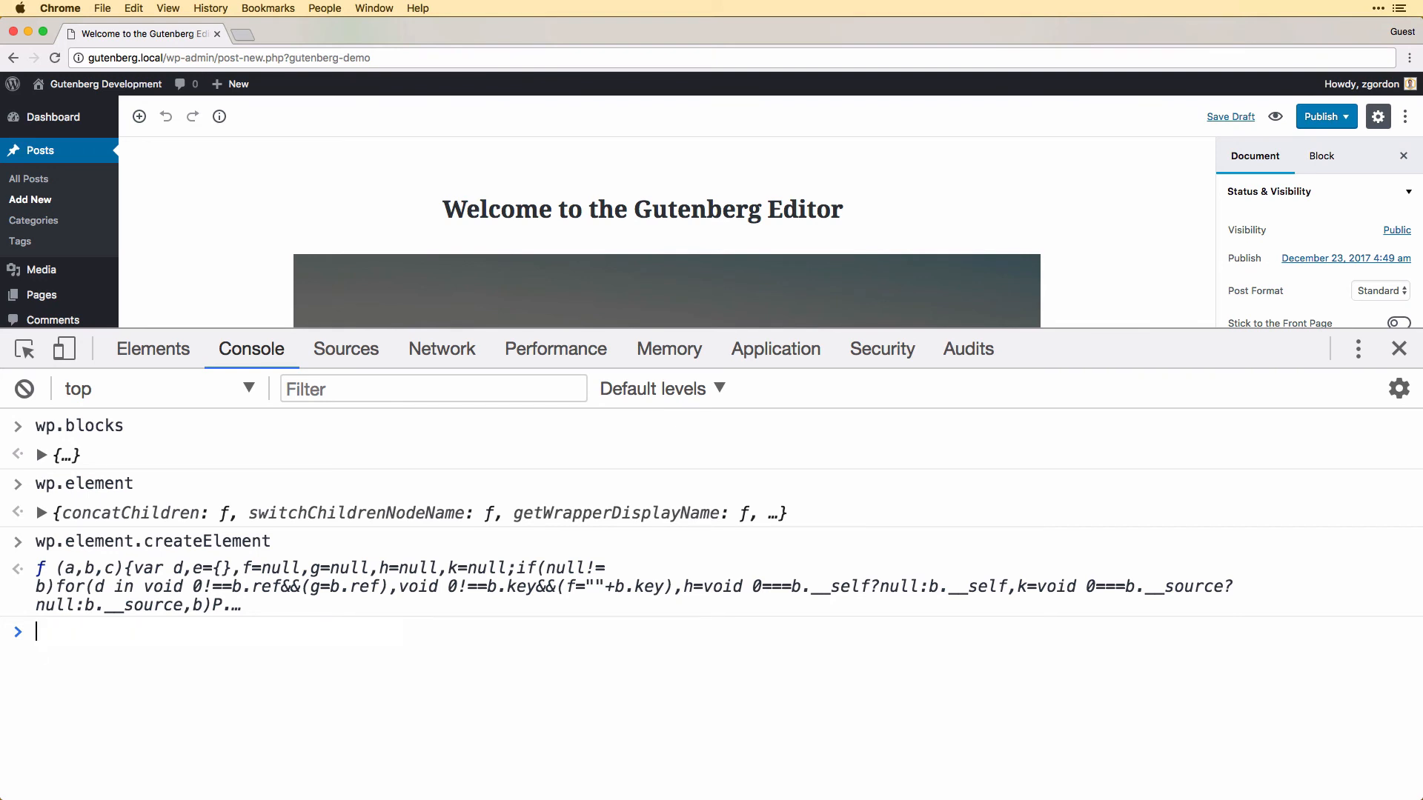
# - Evaluate wp.com to confirm it is undefined
pyautogui.write('wp.')
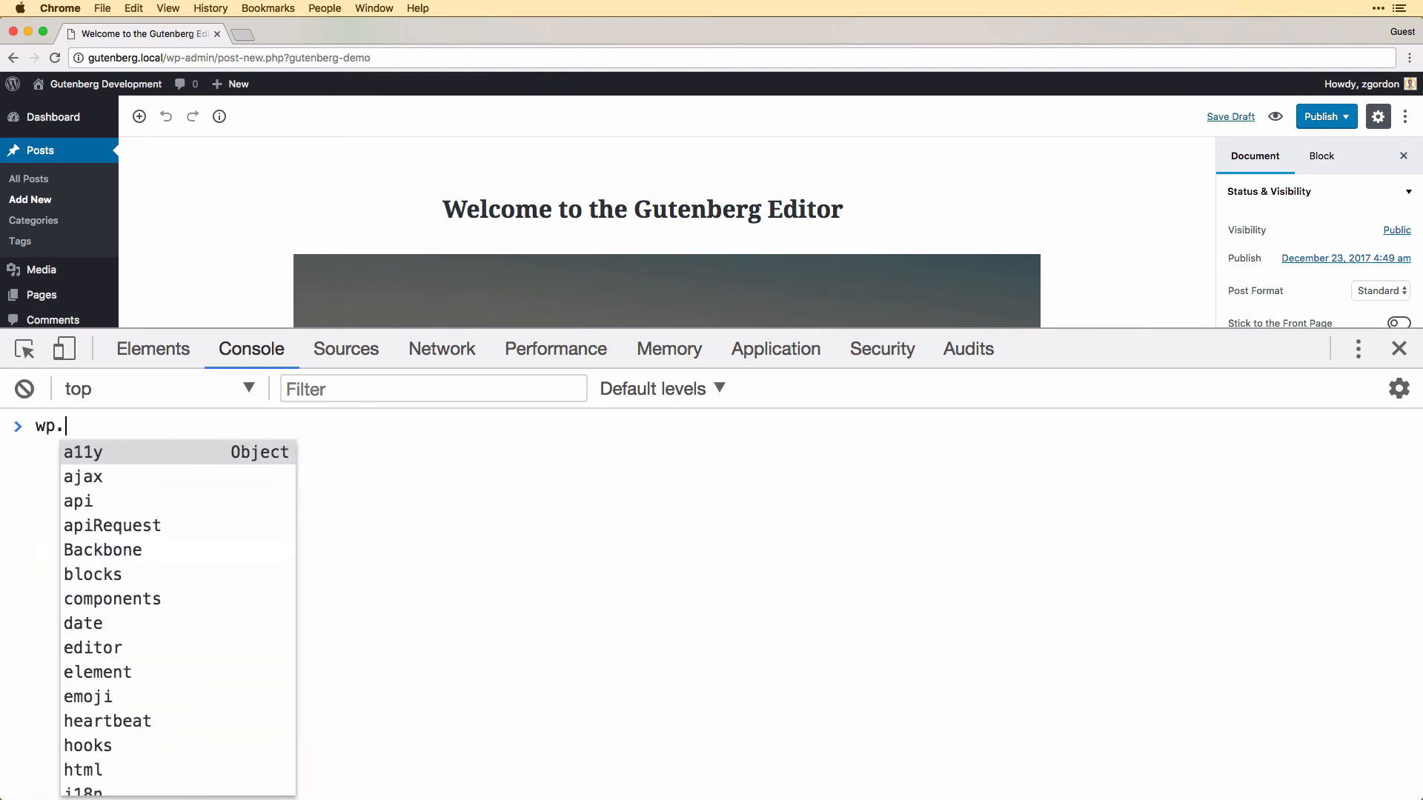
pyautogui.write('com')
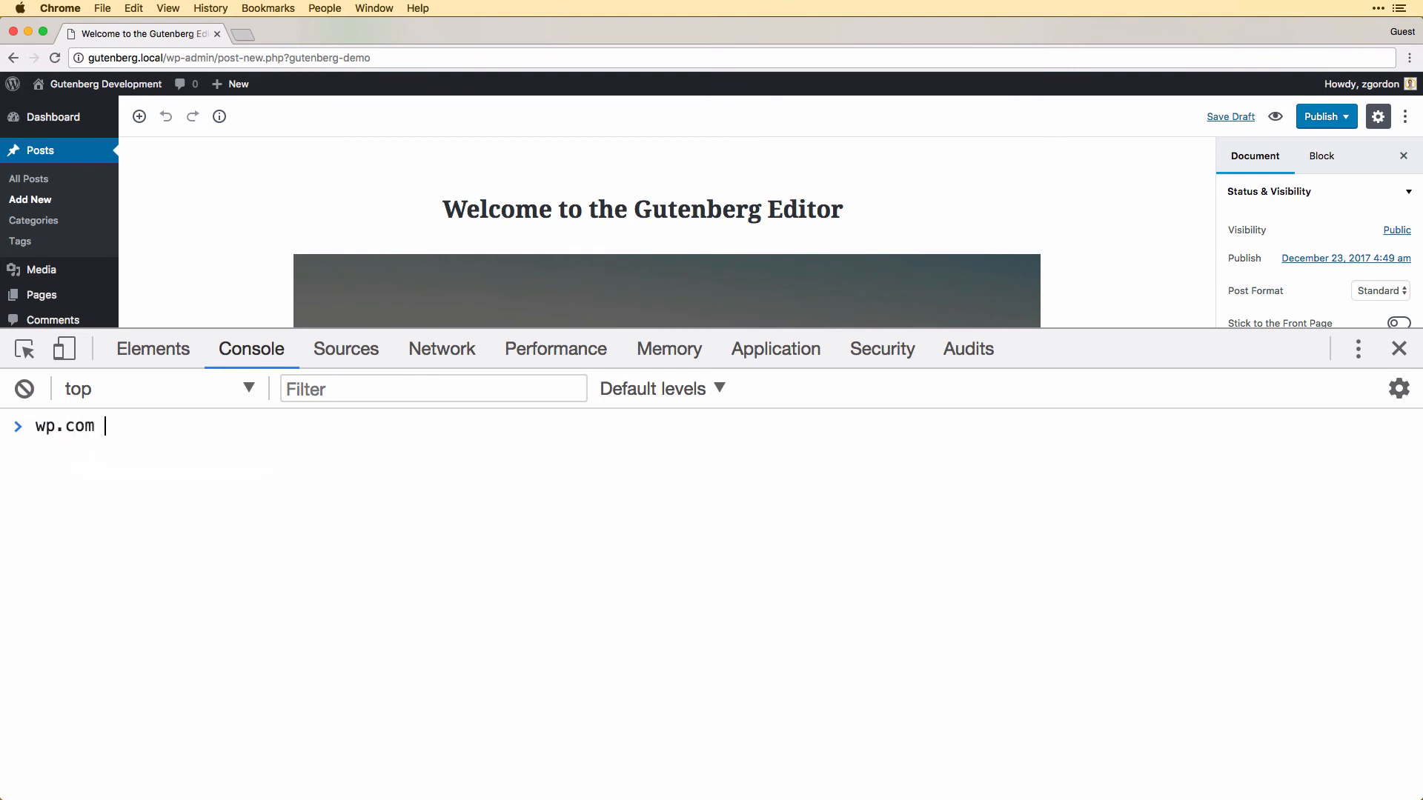
pyautogui.press('Enter')
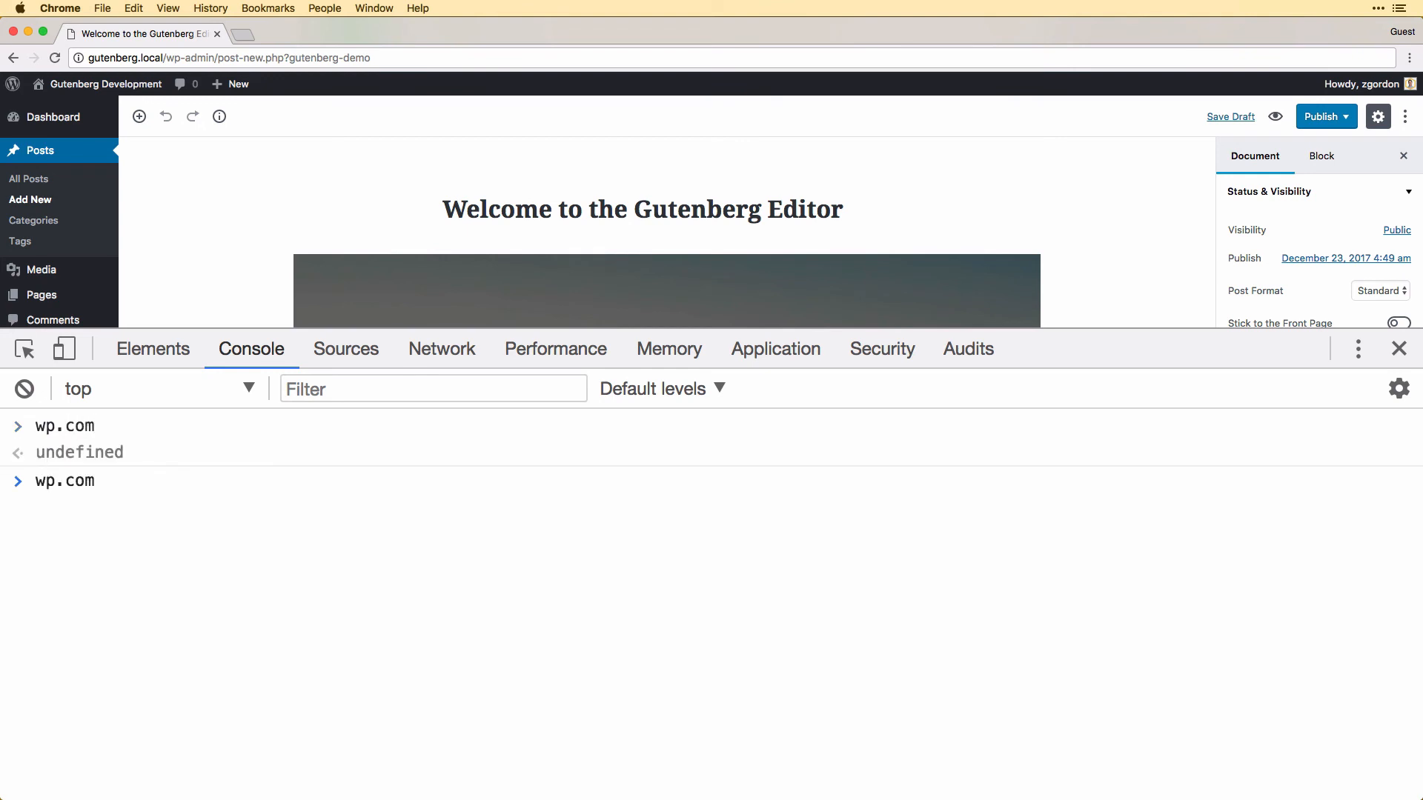
# - Inspect wp.components and wp.i18n, try __('Text to translate'), then clear the console
pyautogui.write('wp.components')
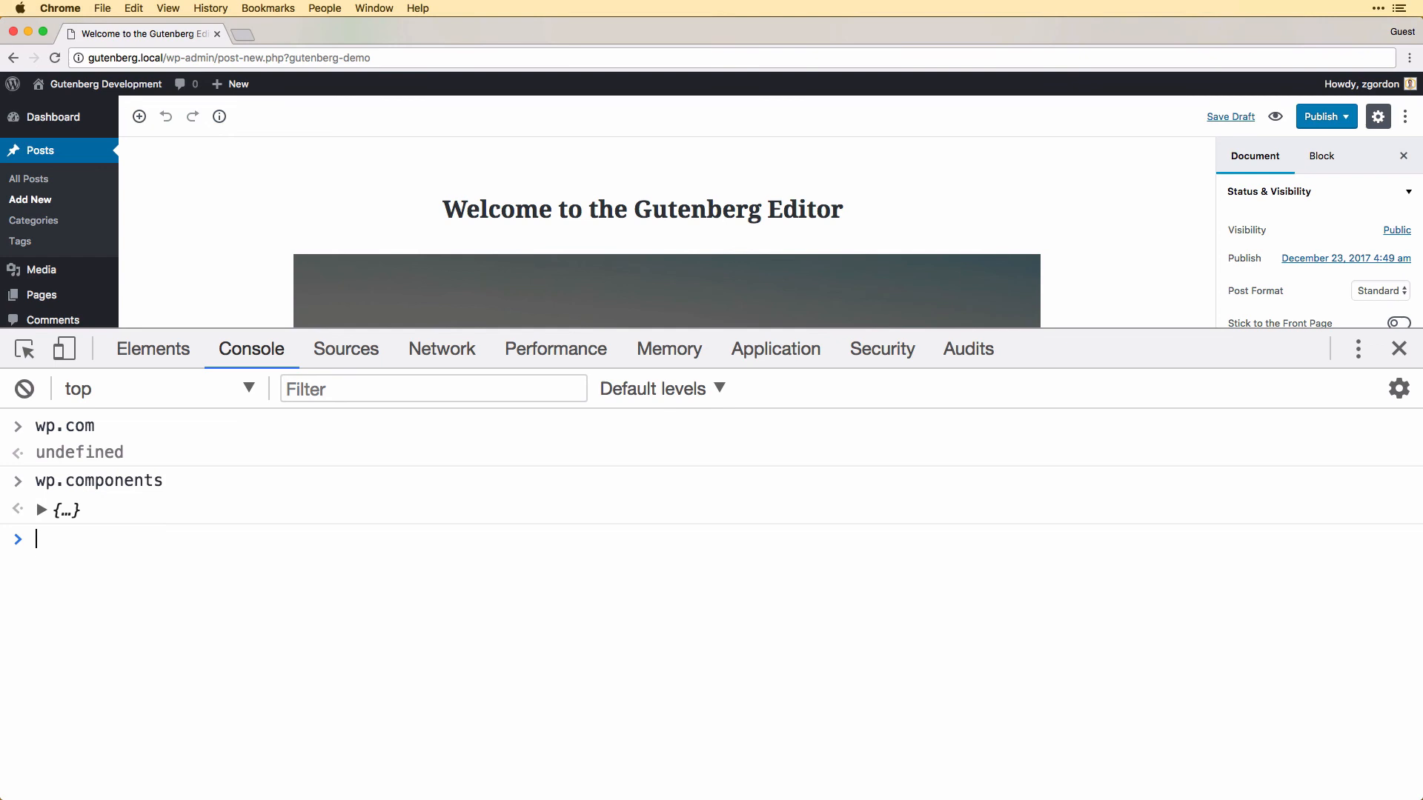
pyautogui.moveTo(41, 522)
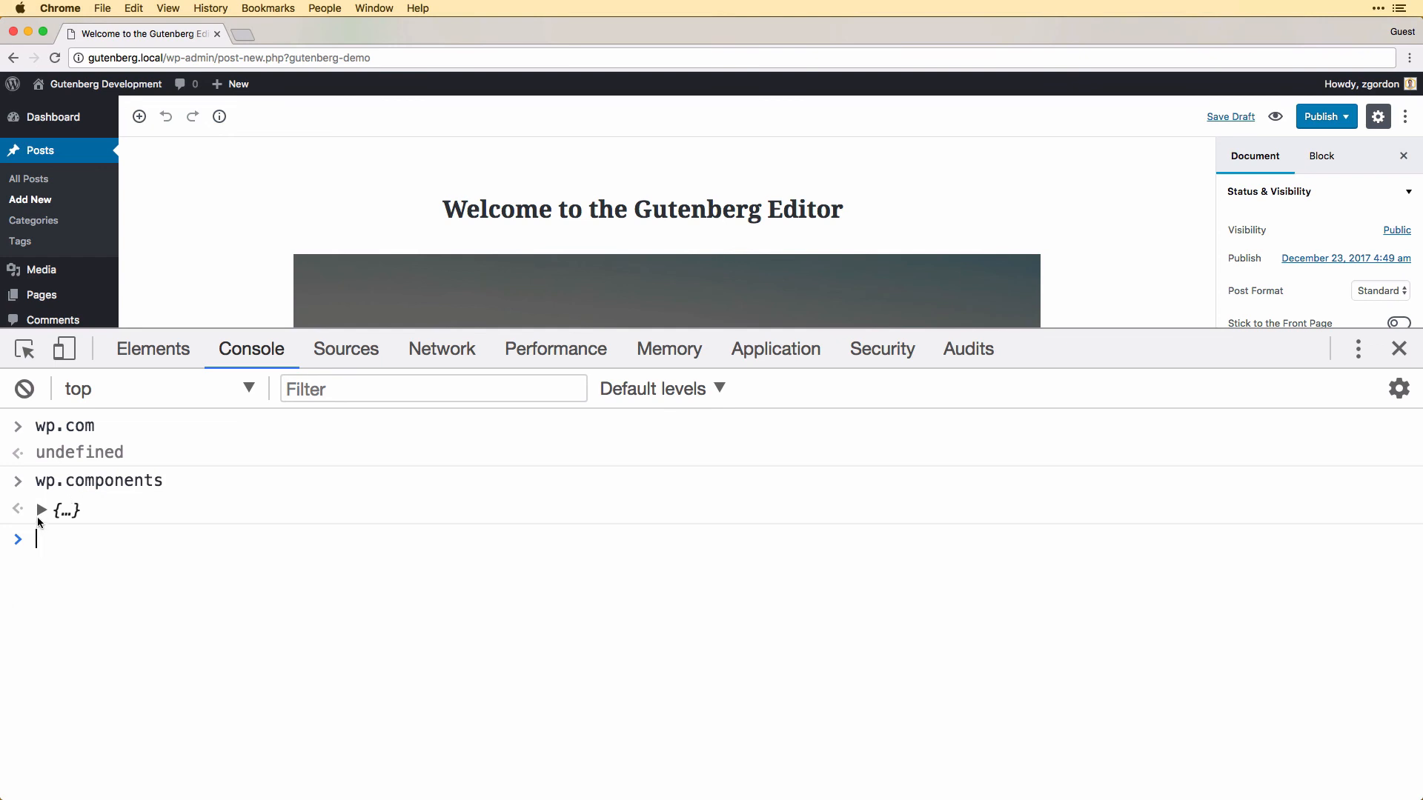
pyautogui.moveTo(115, 519)
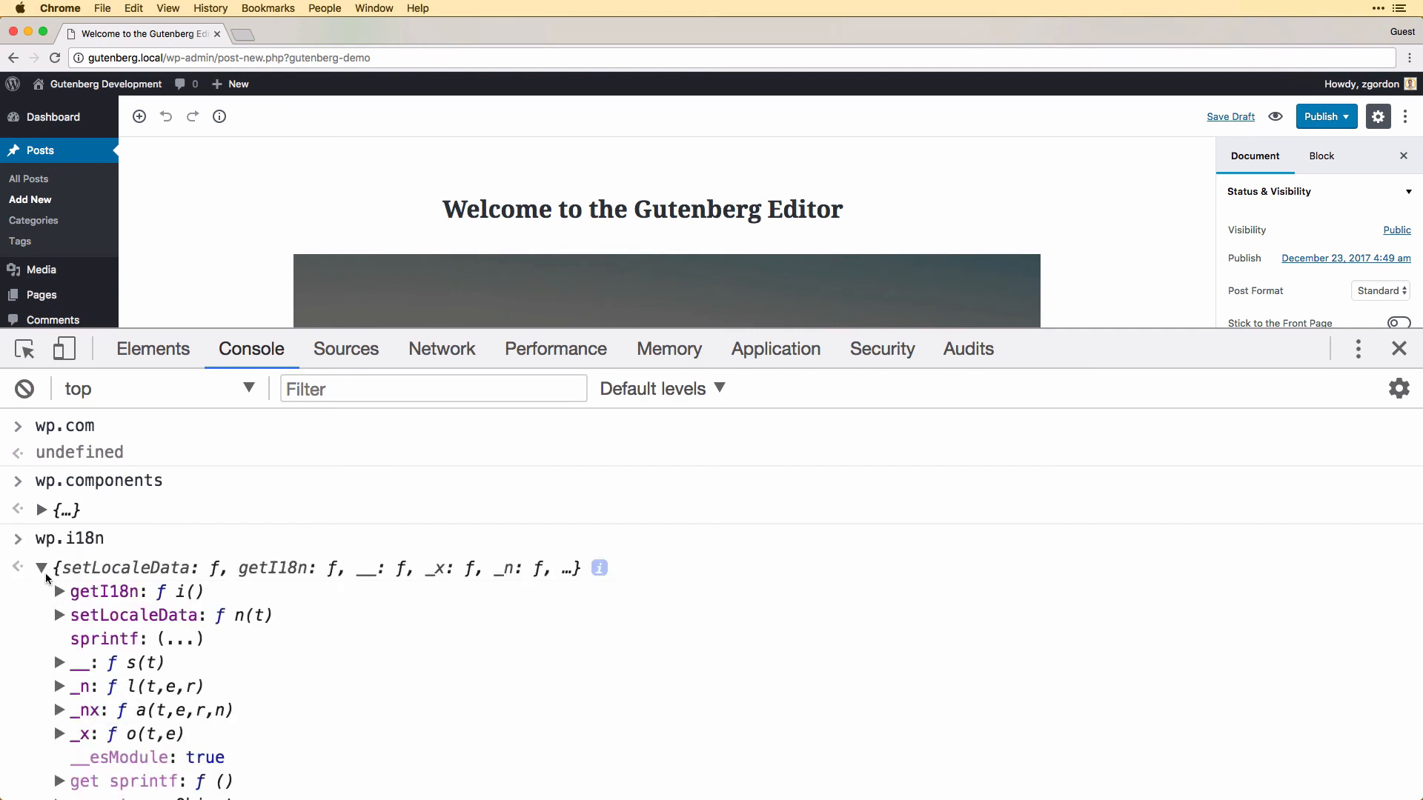
pyautogui.write('wp.i18n.__(')
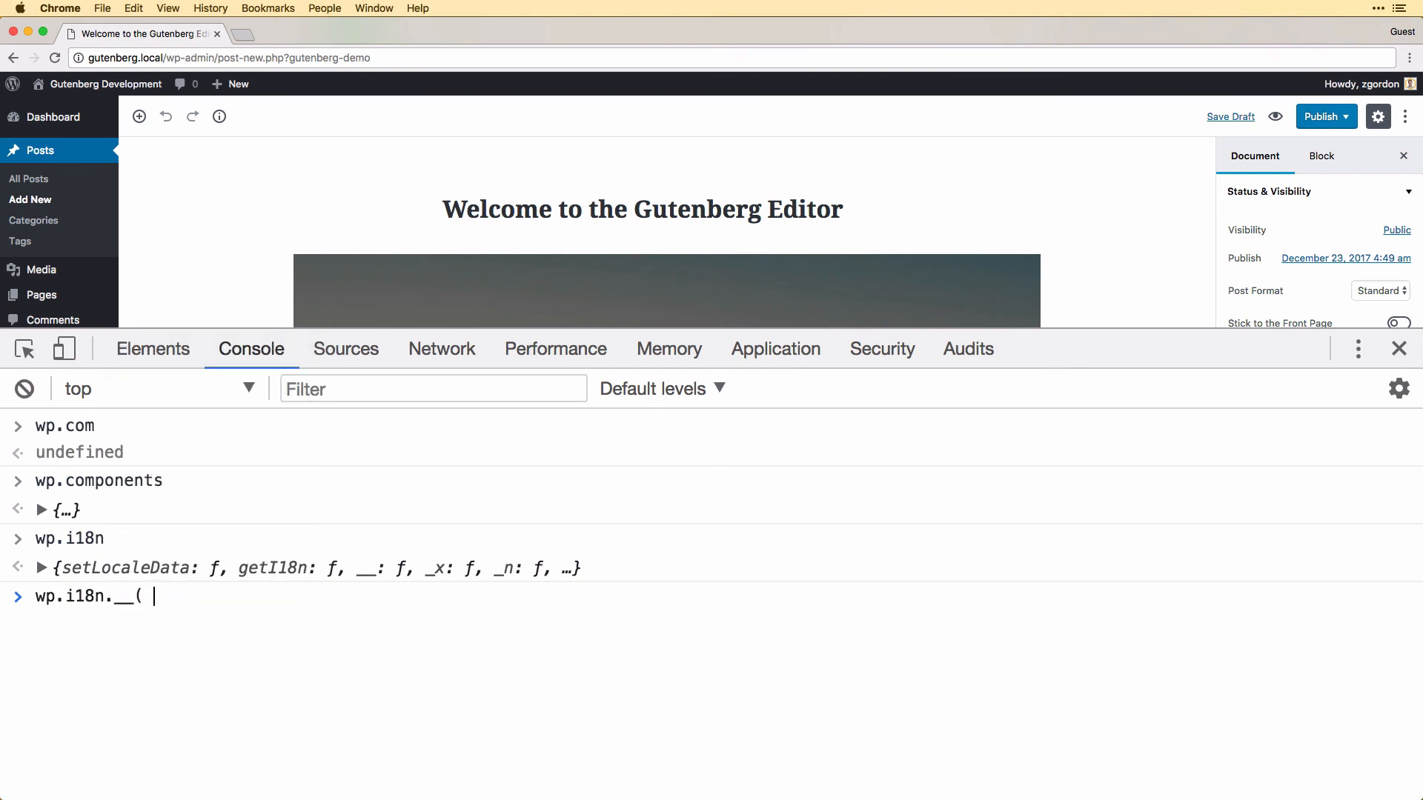
pyautogui.write("'Text to")
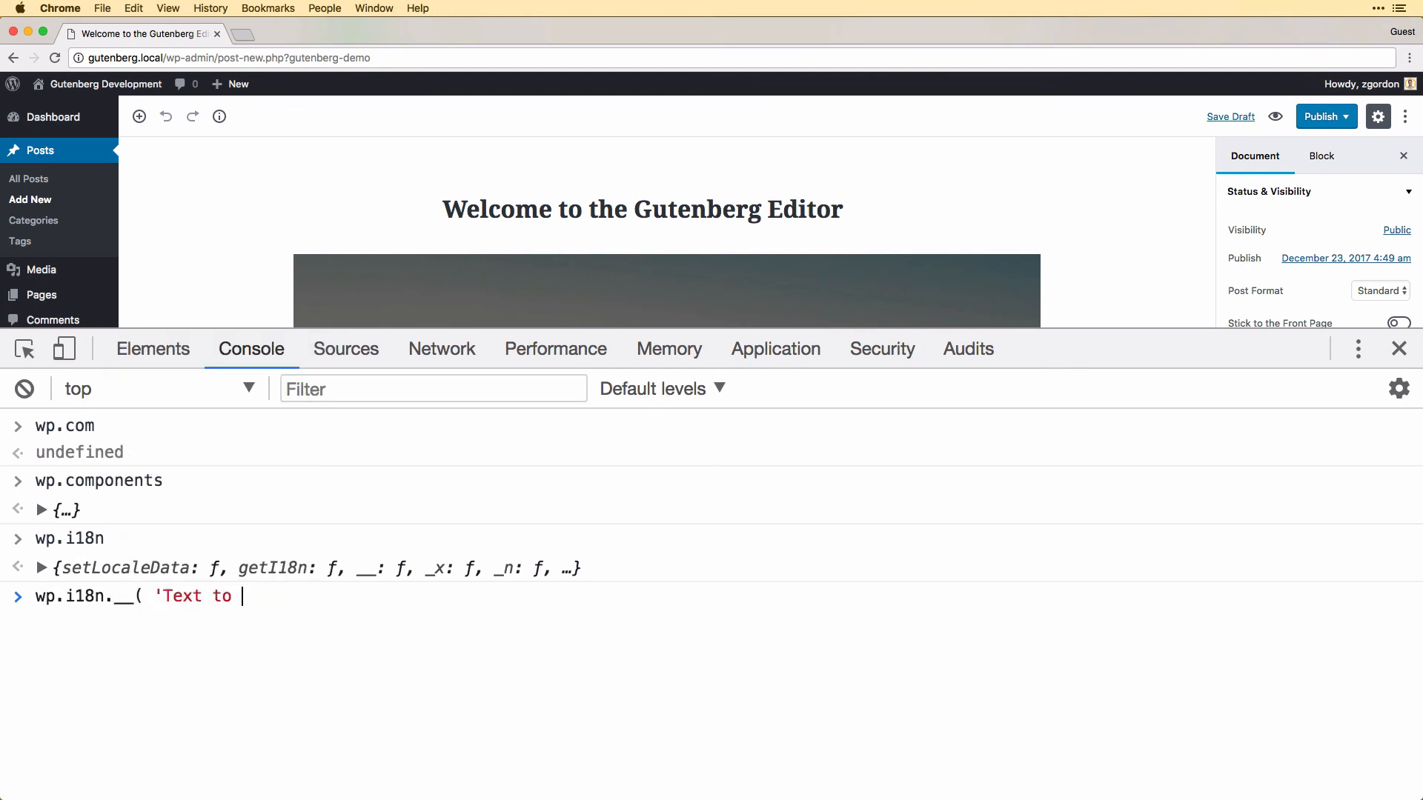
pyautogui.write('translate')
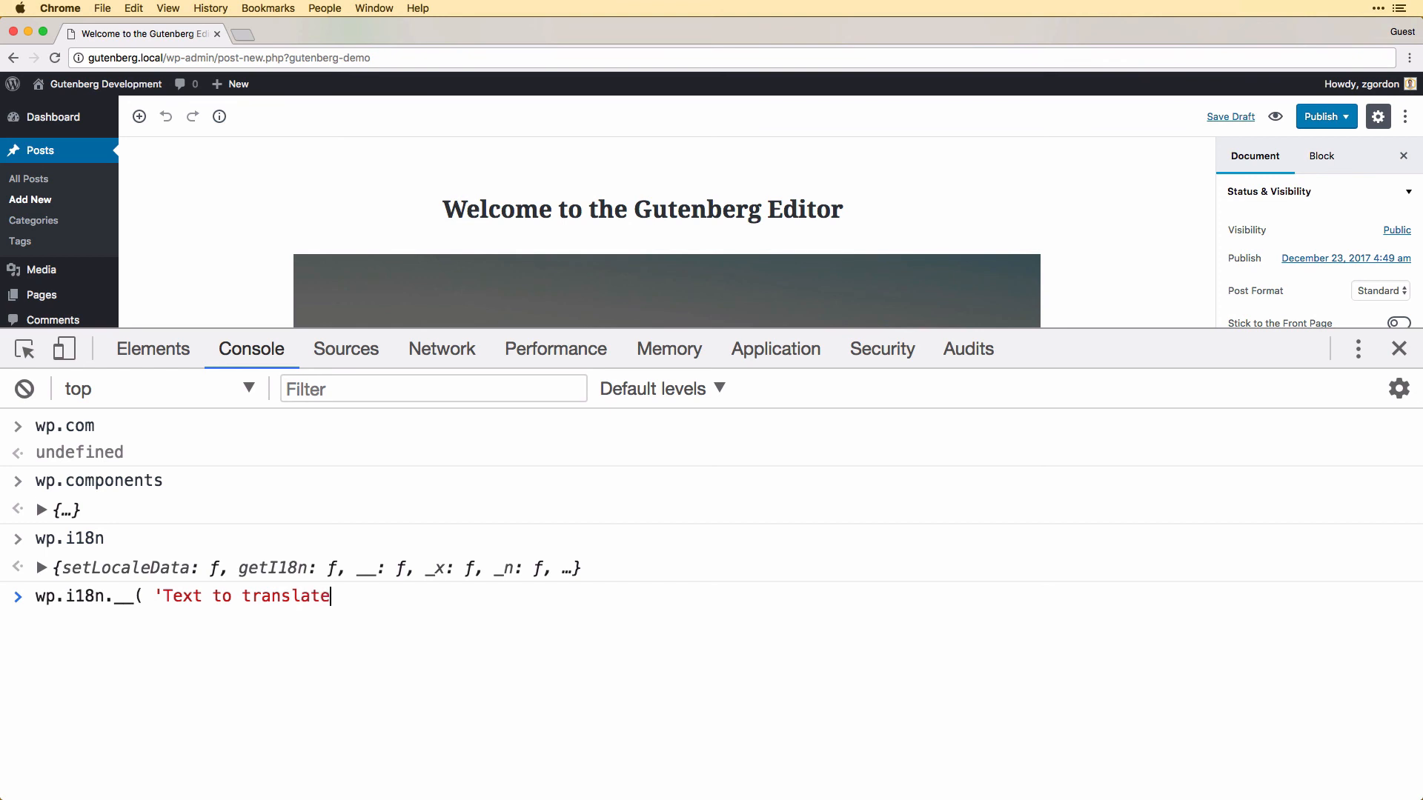
pyautogui.write("' );")
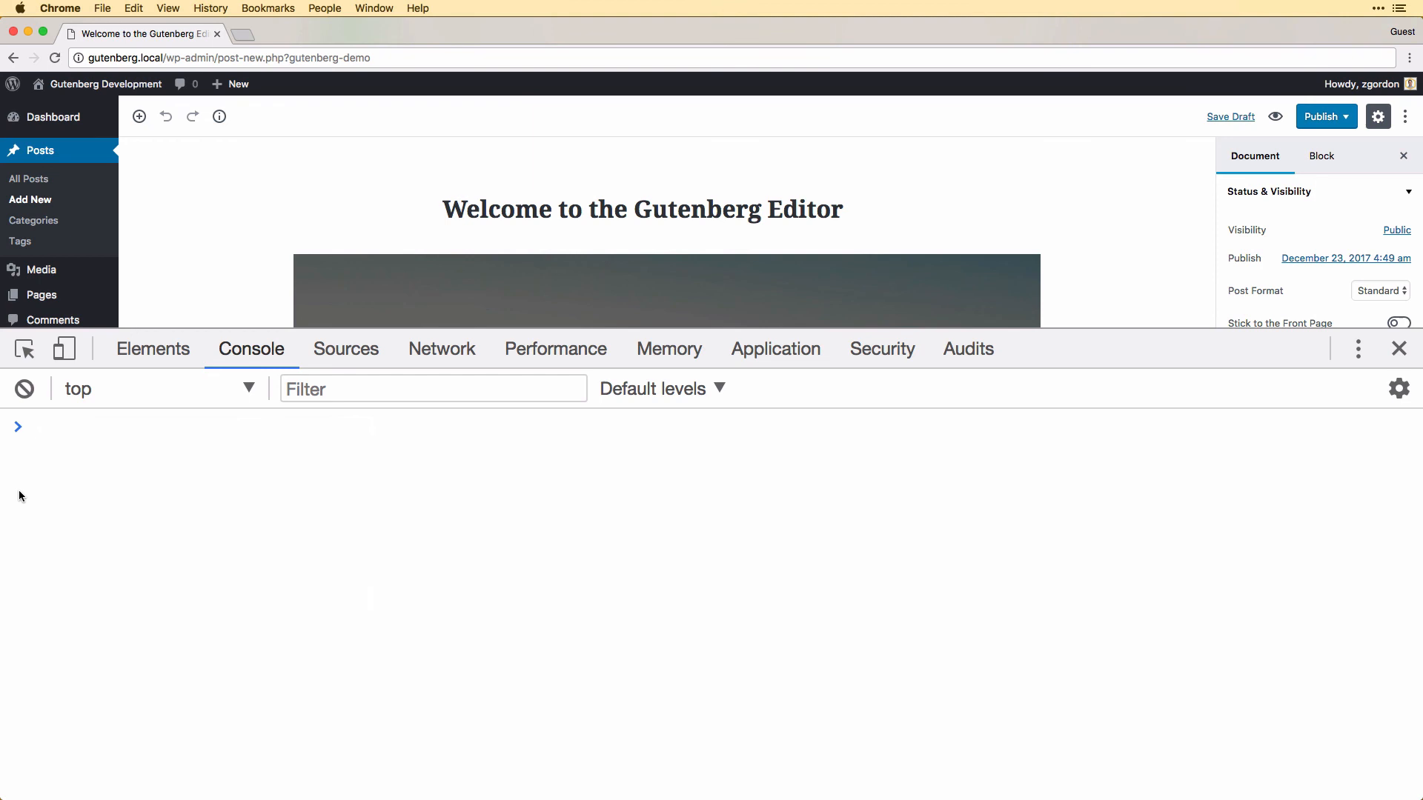
pyautogui.write('wp')
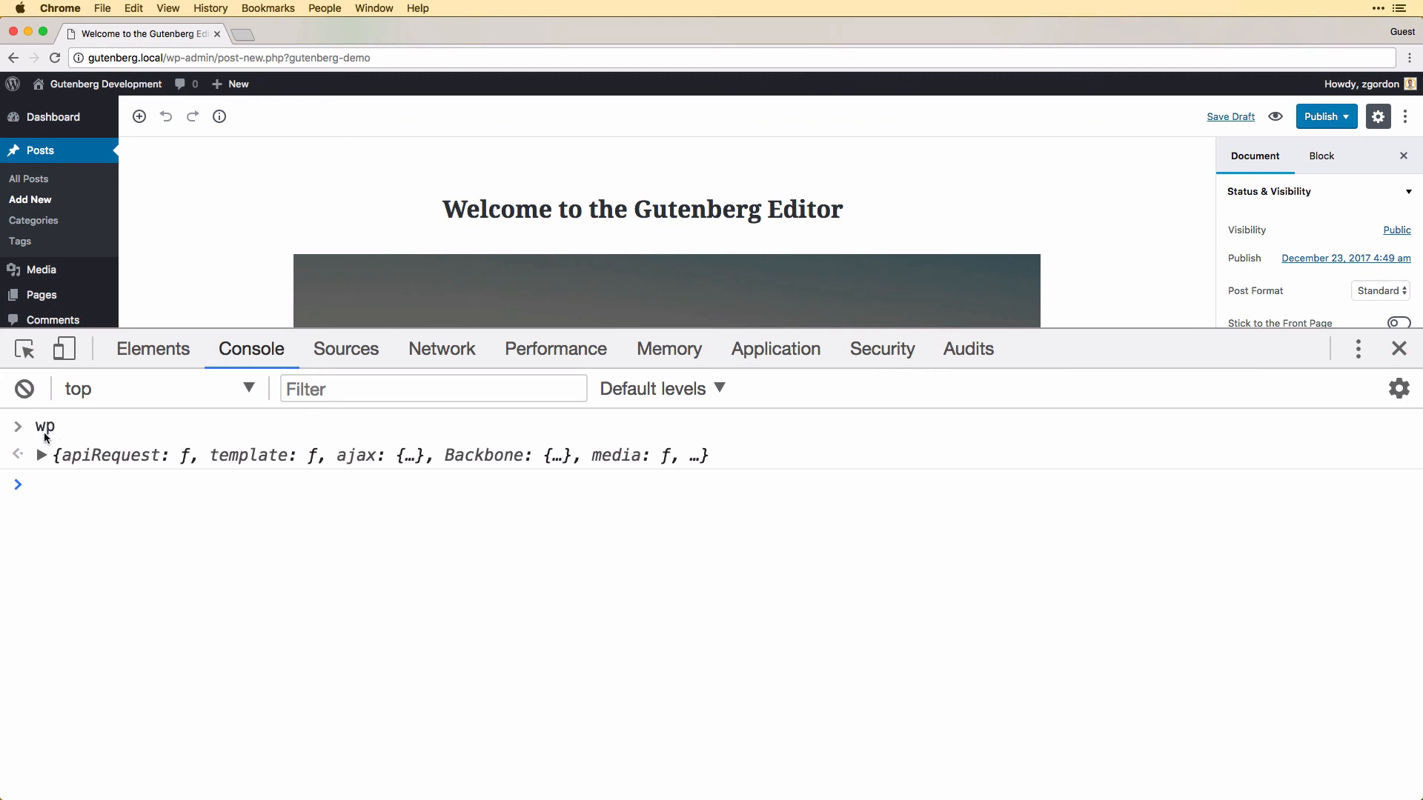
pyautogui.click(40, 456)
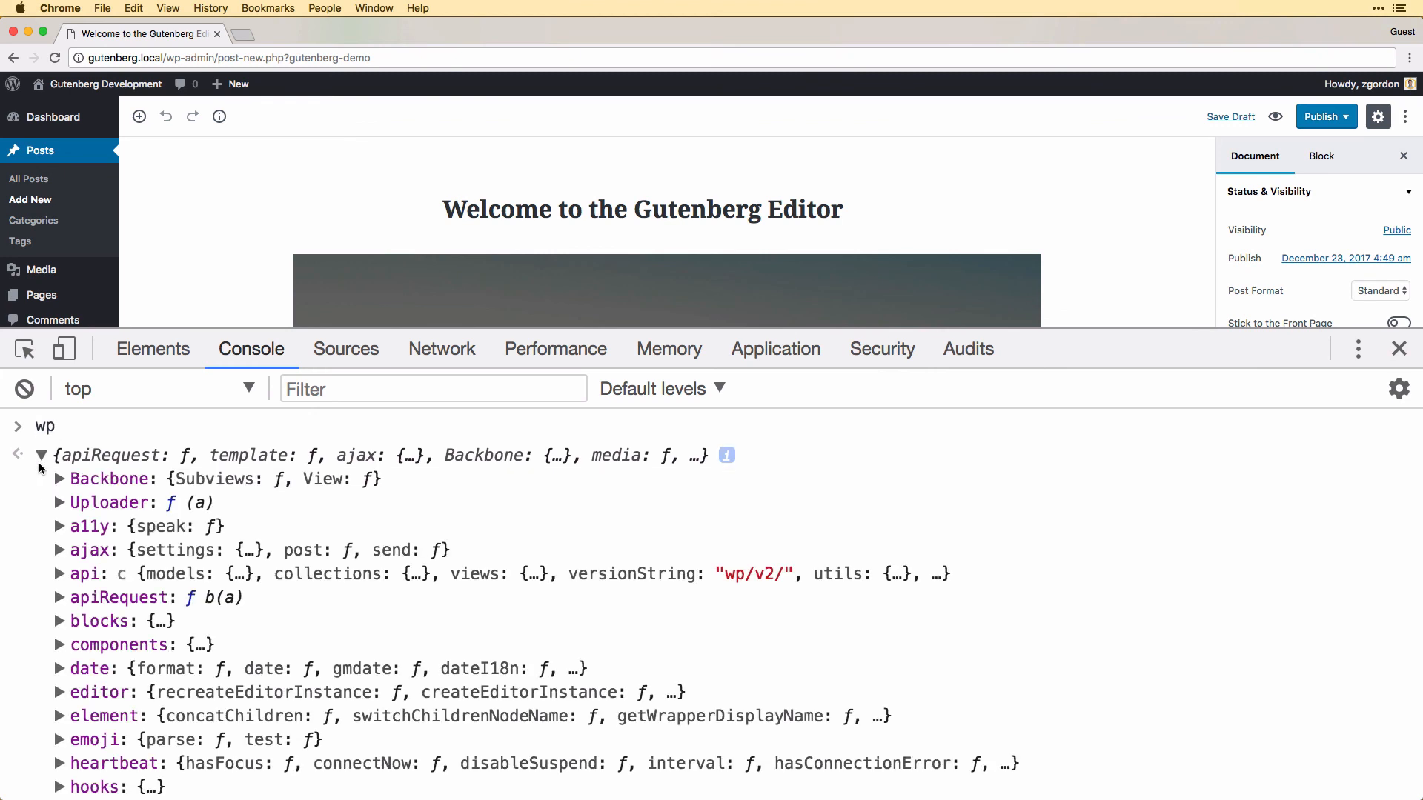
pyautogui.moveTo(96, 617)
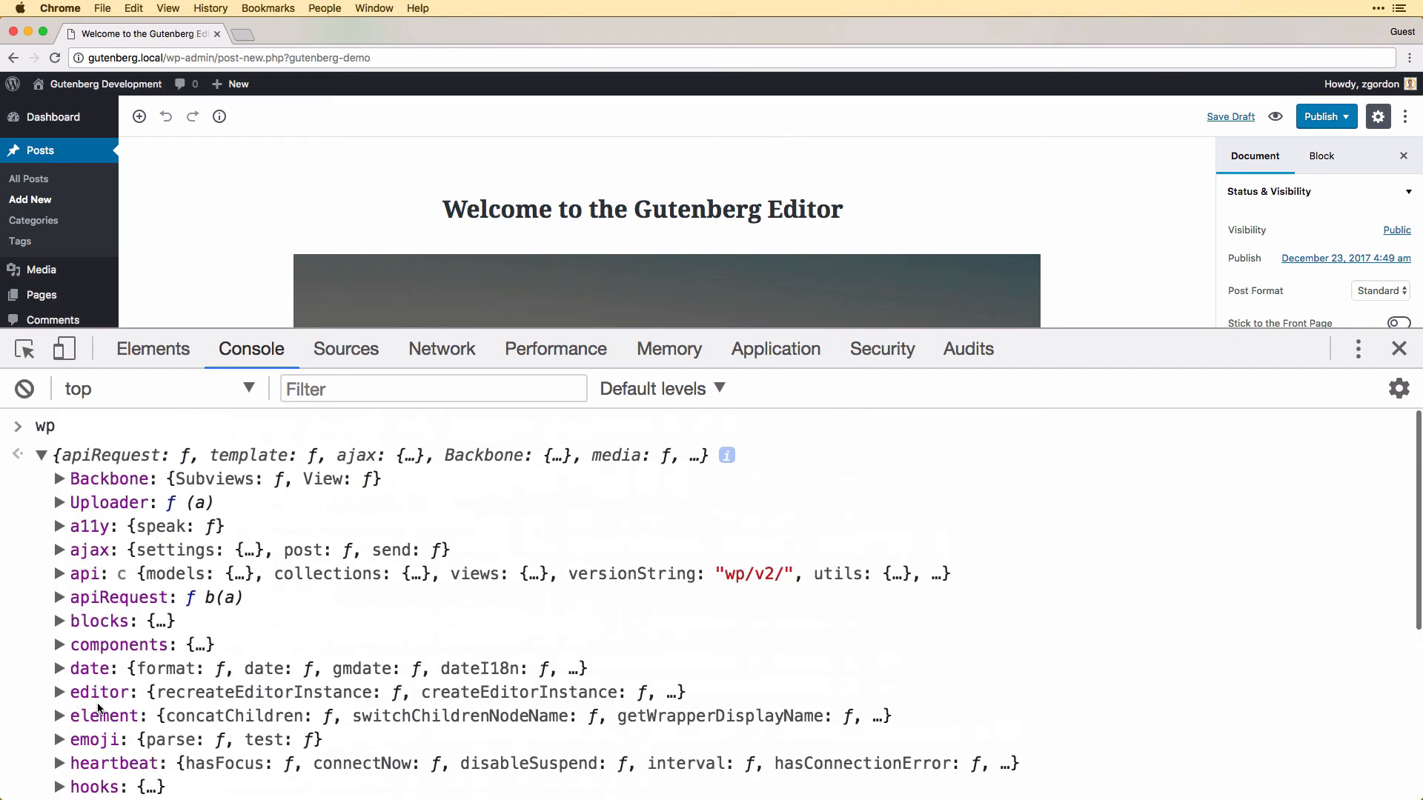
pyautogui.click(41, 454)
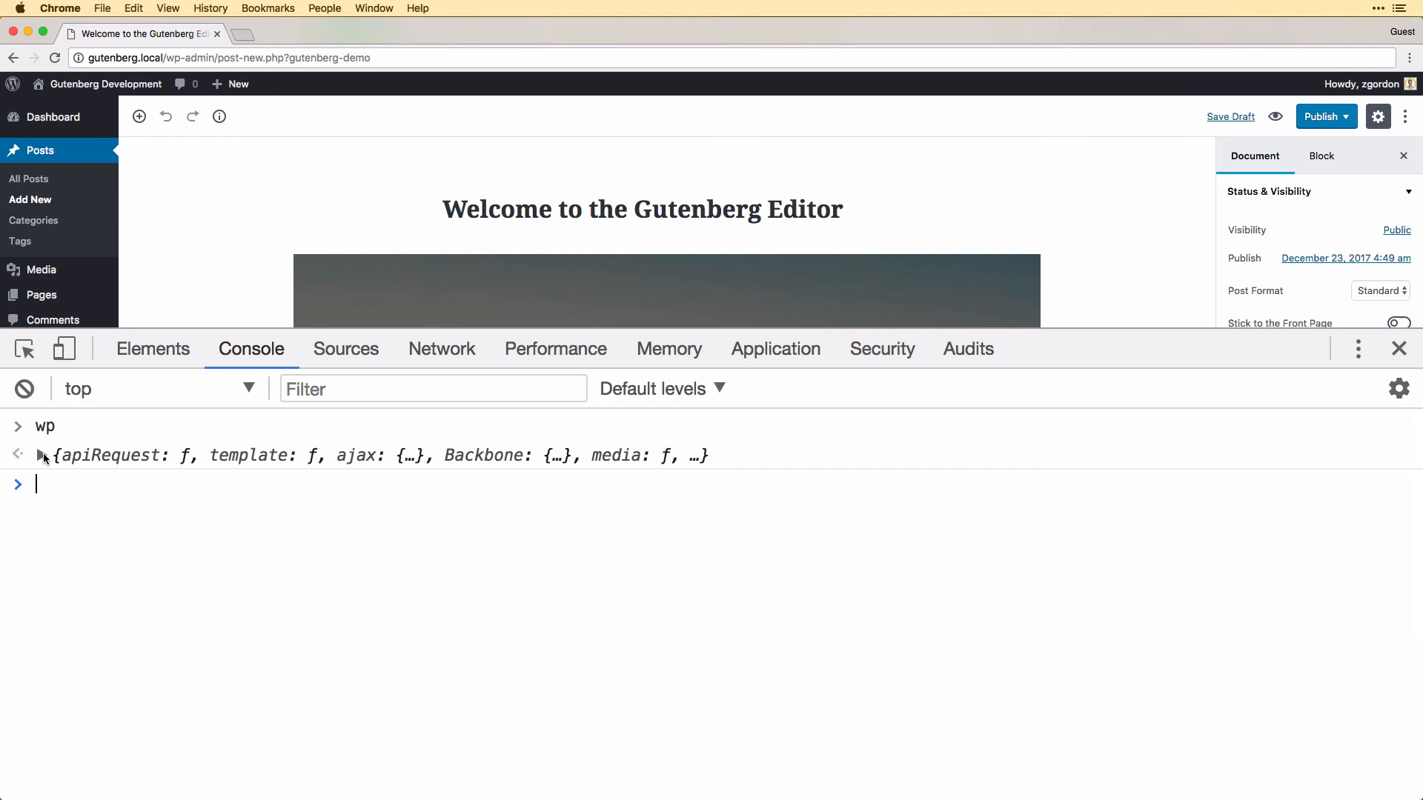
pyautogui.click(23, 388)
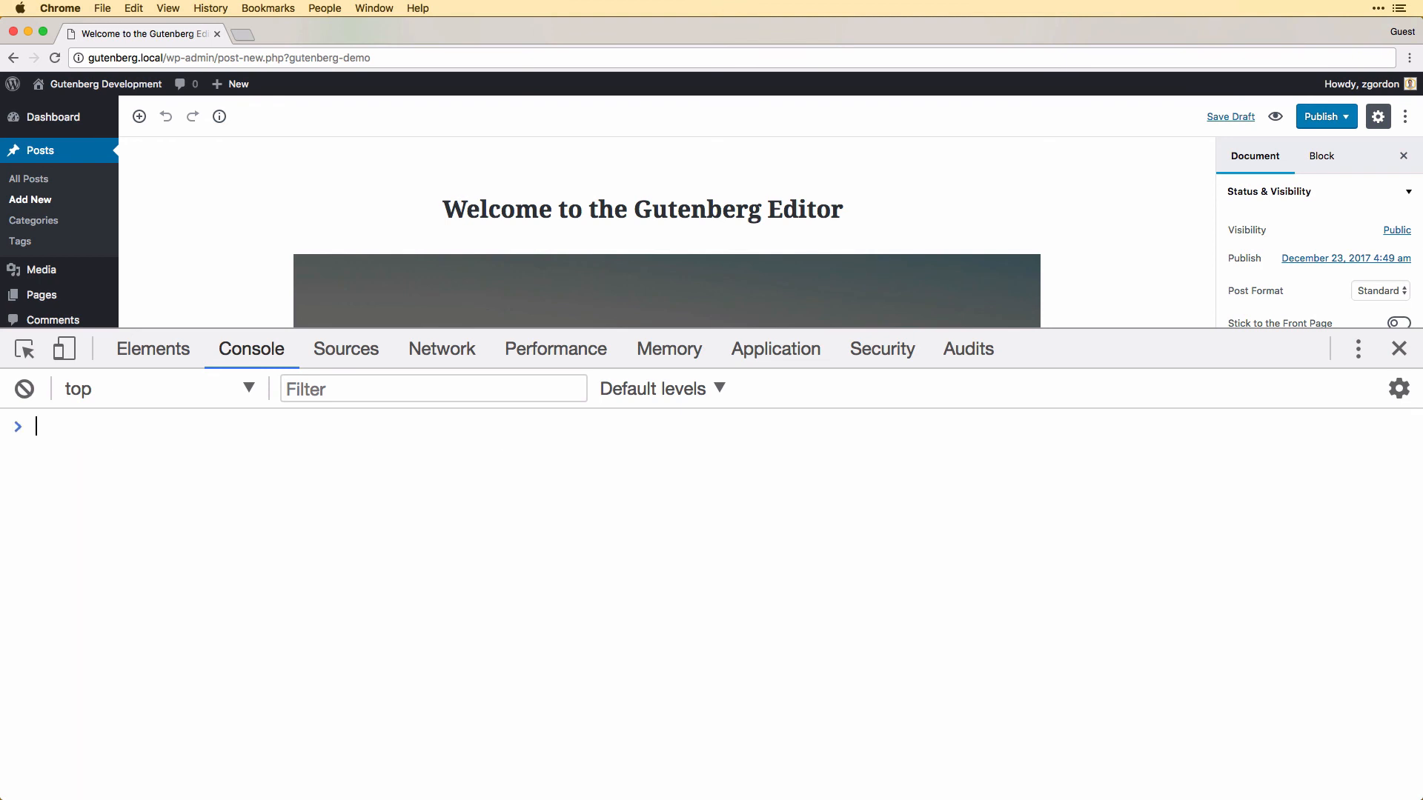